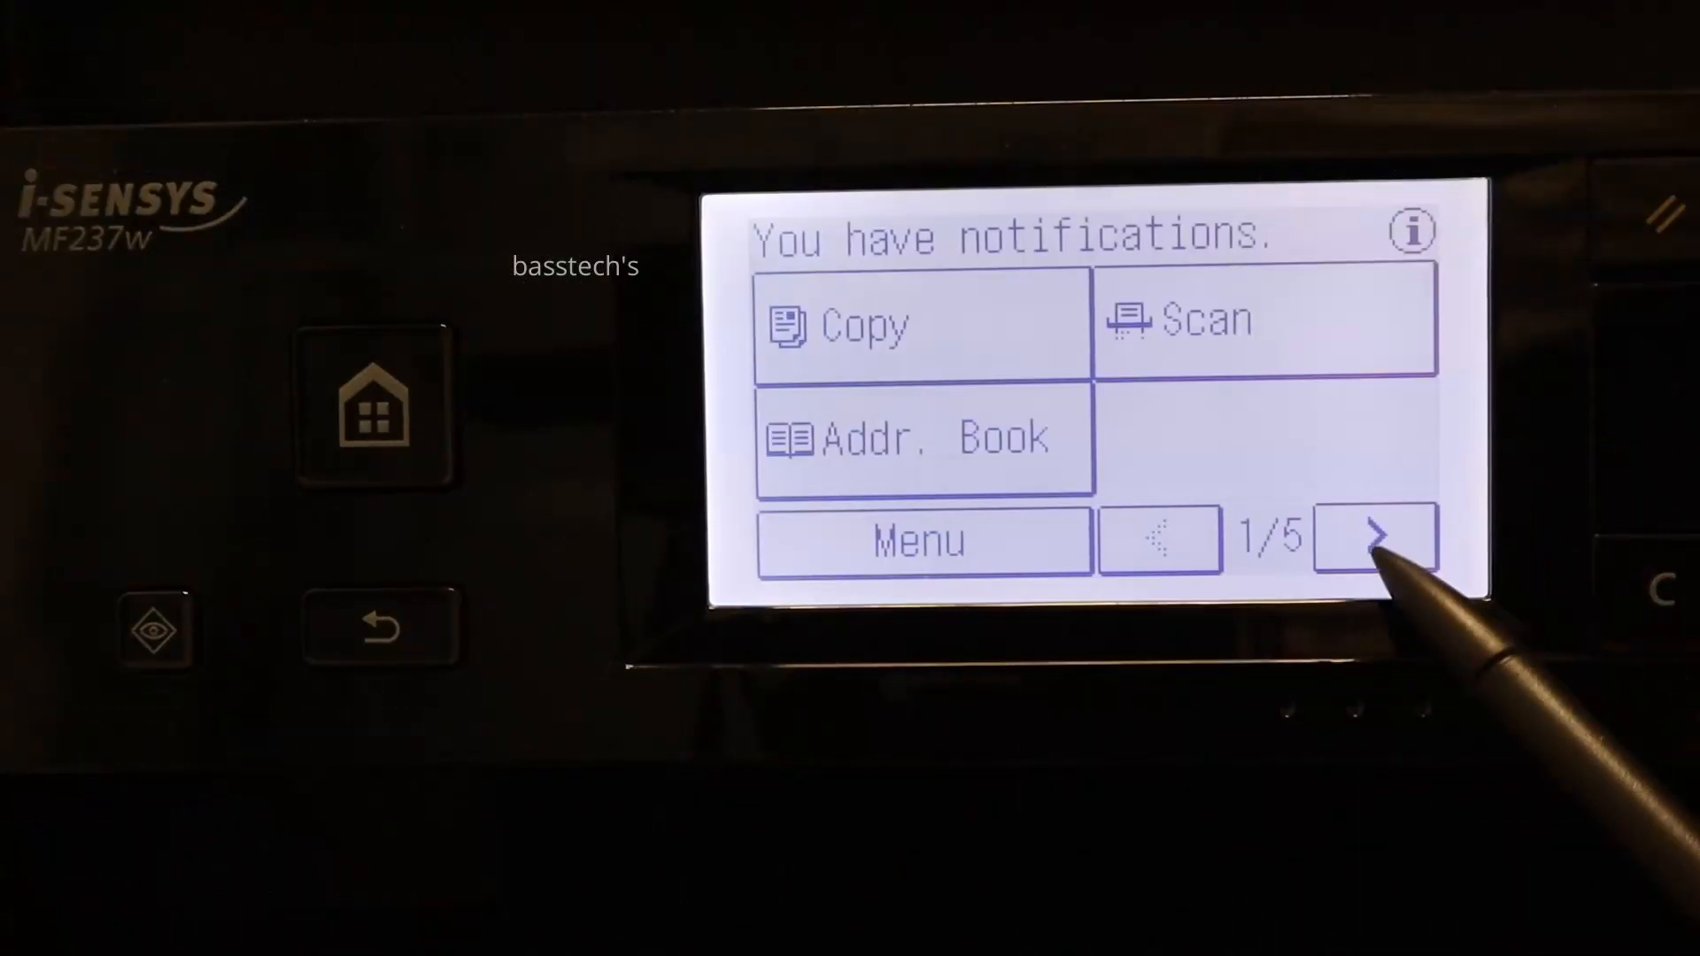
- Page forward to home screen page 3/5 with the Direct Connection shortcut
click(1377, 539)
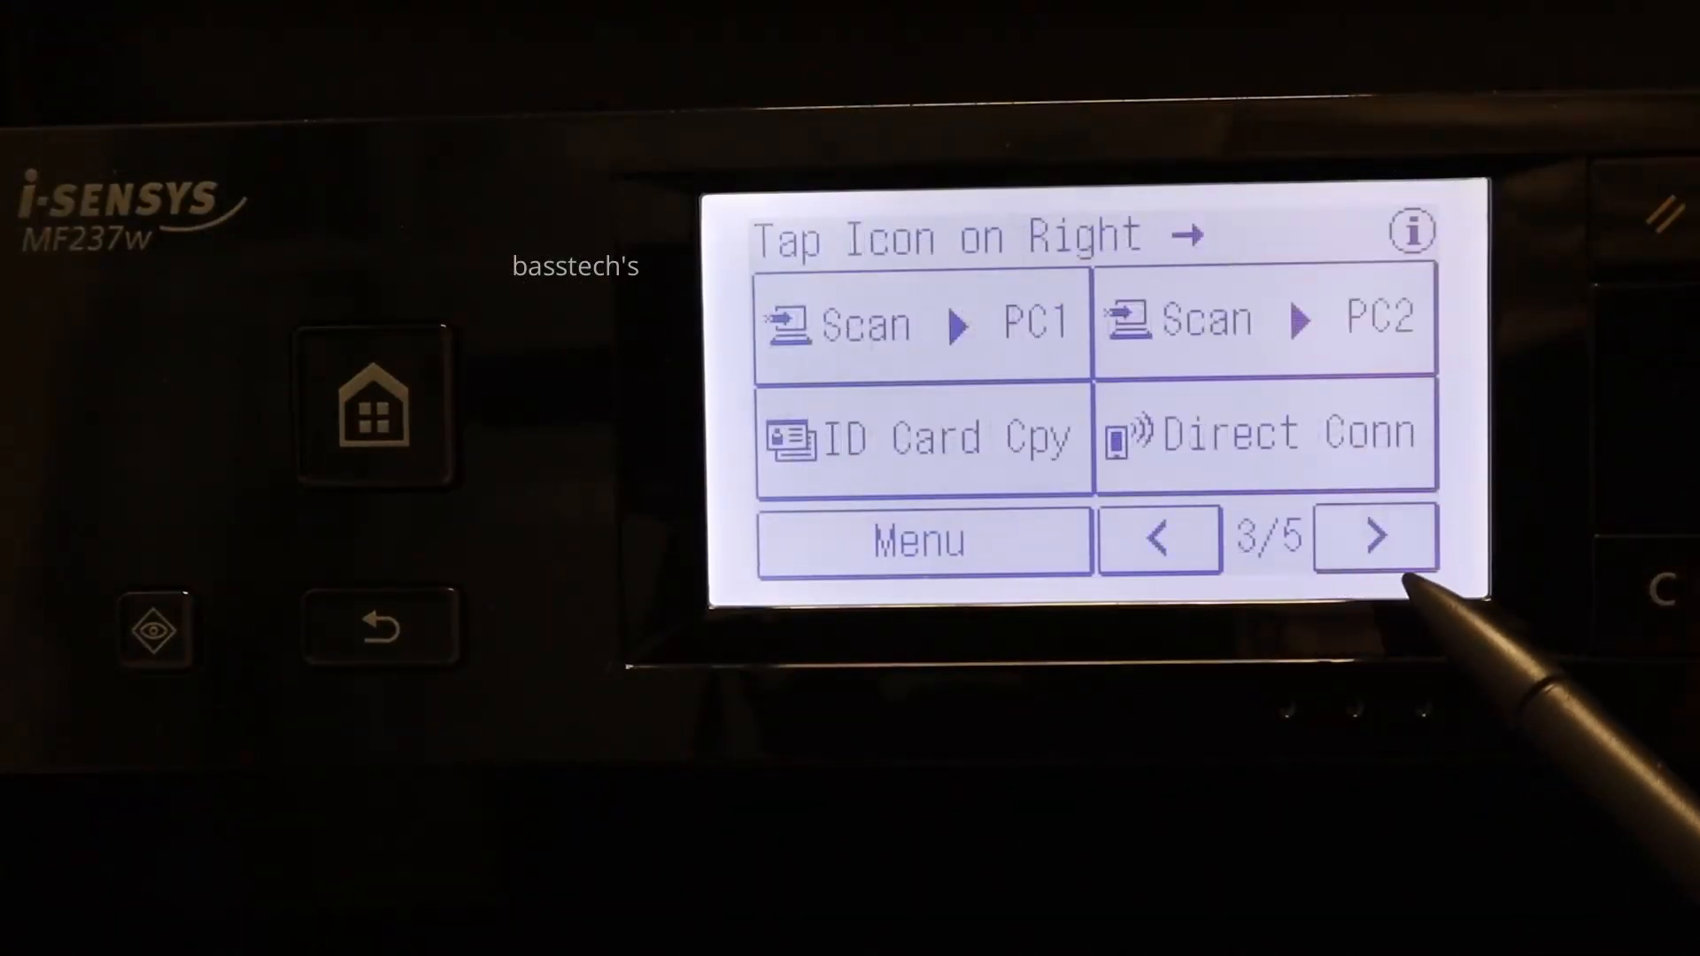
click(1261, 435)
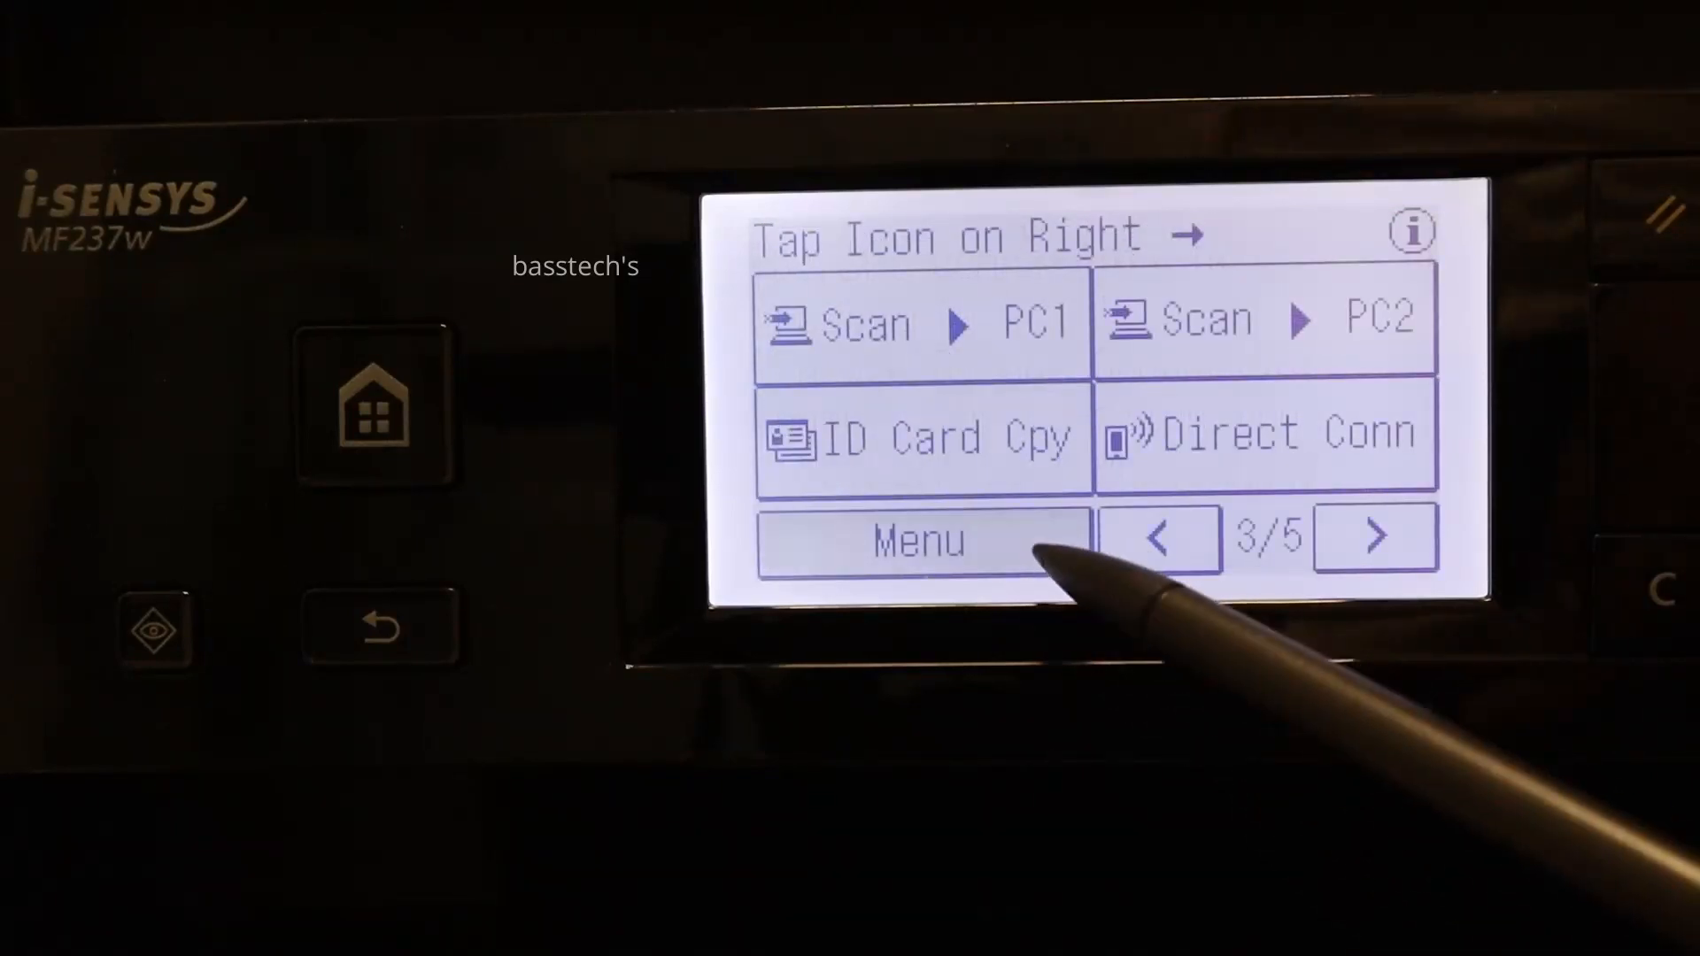
- Enable Use Direct Connection under Menu > Network Settings and confirm with Yes
click(919, 539)
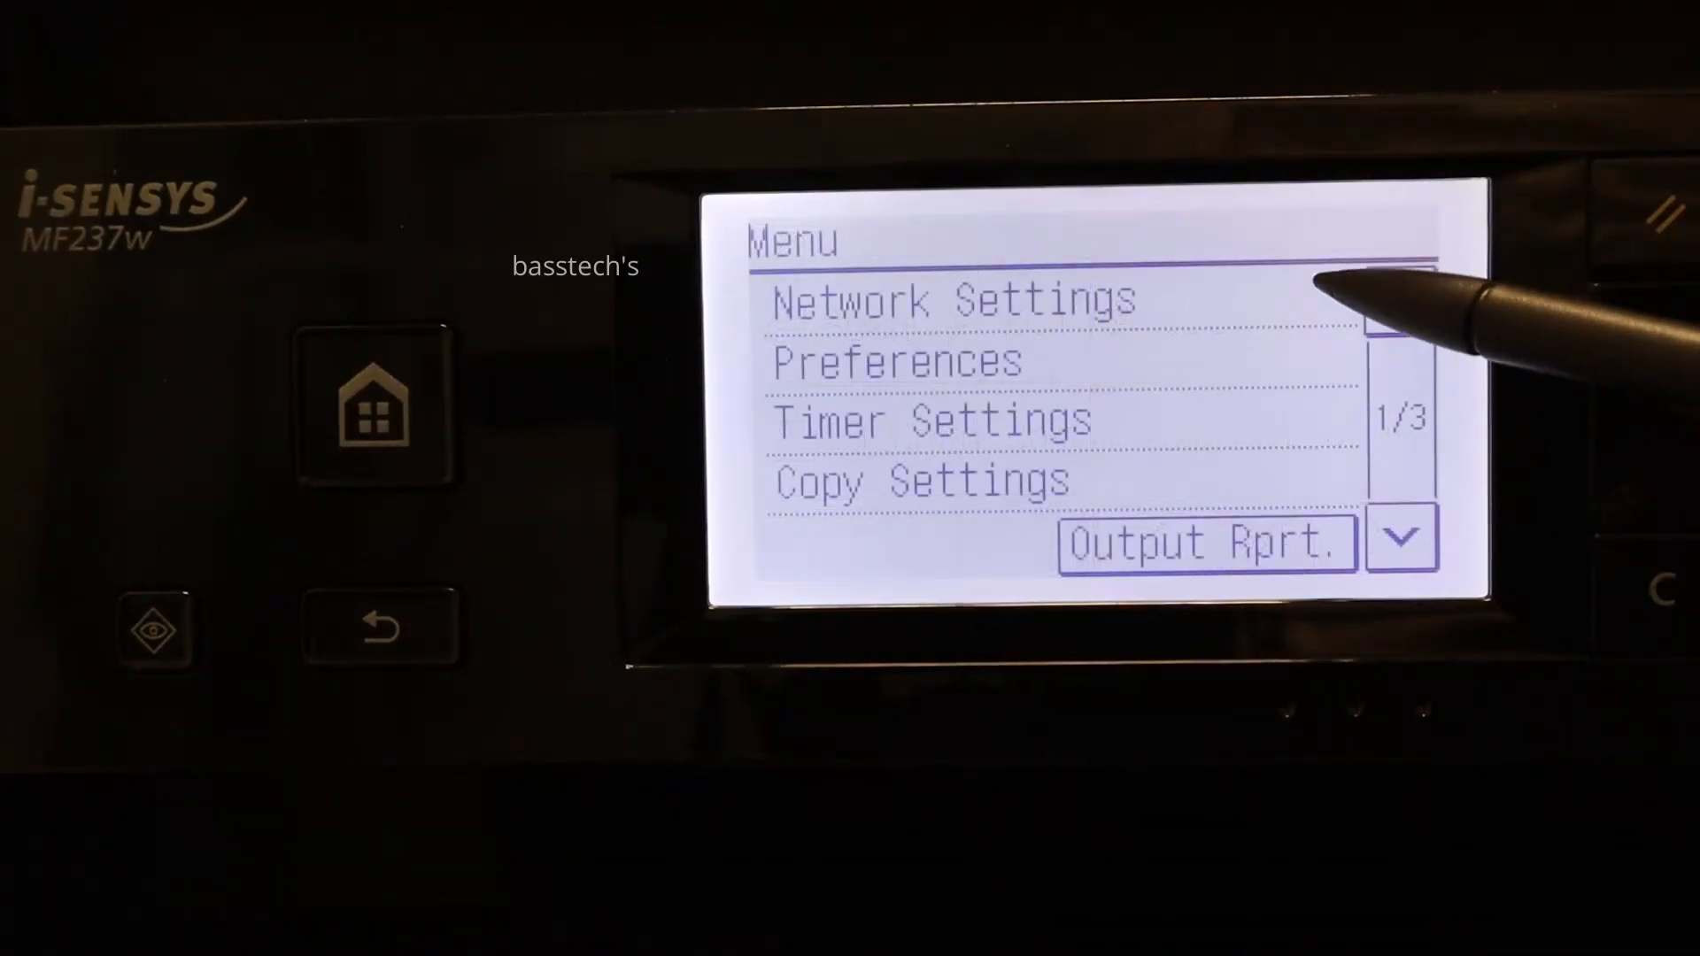
click(955, 300)
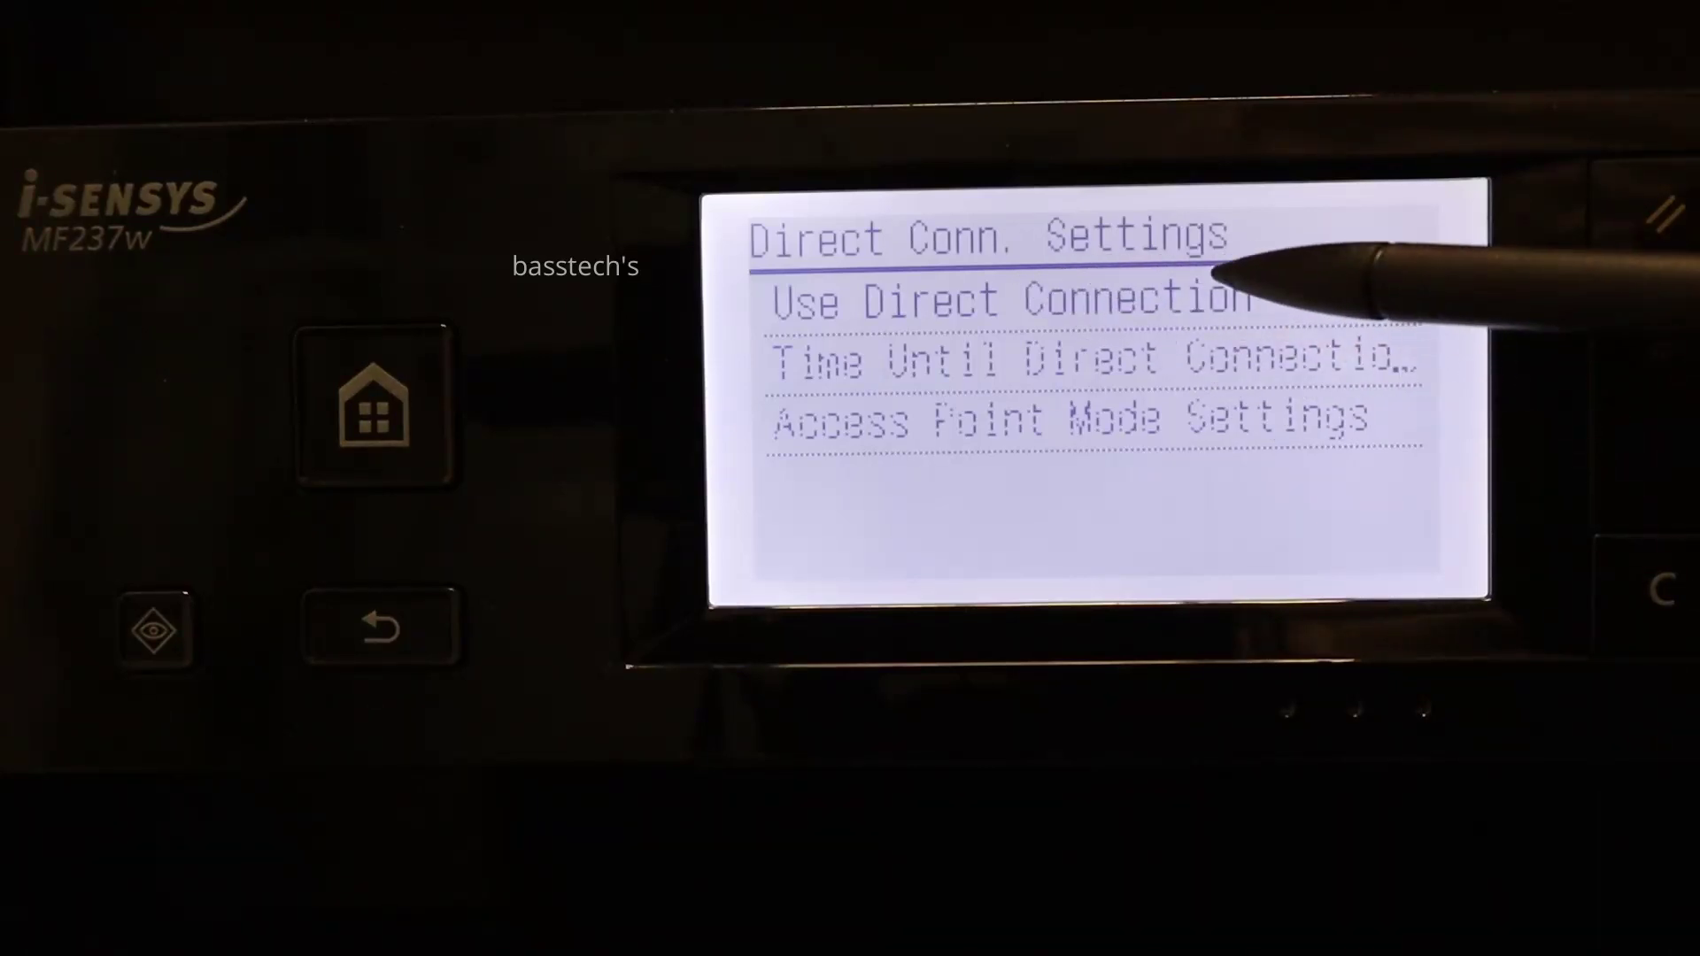
click(998, 301)
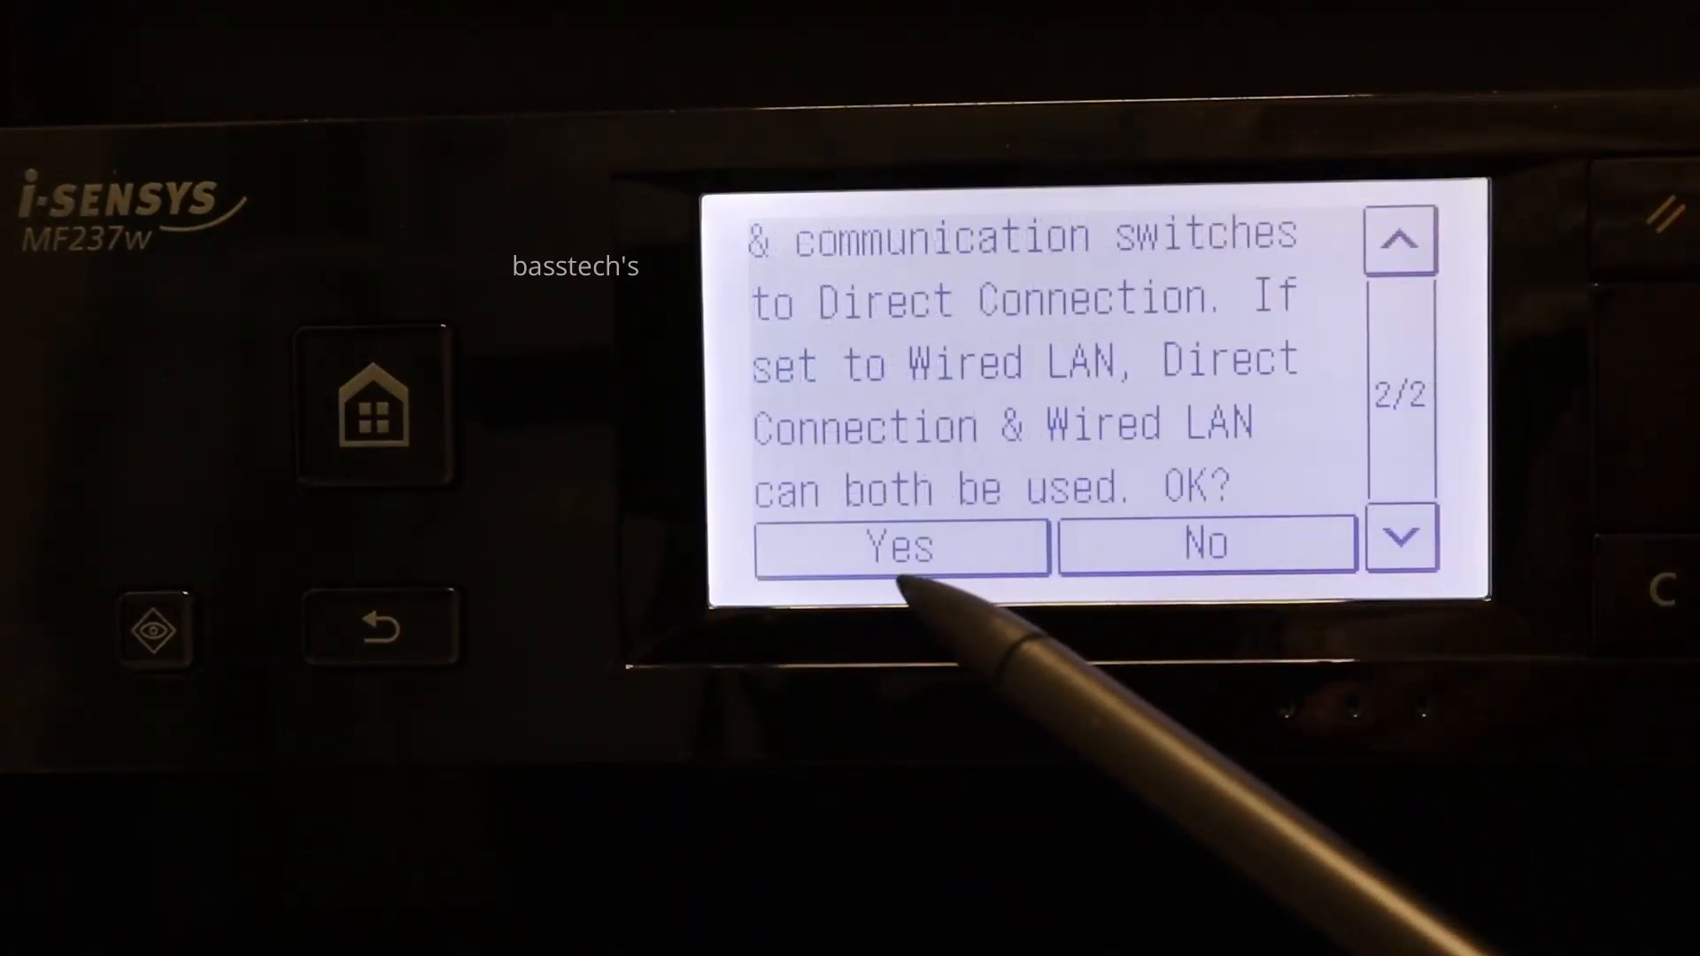
click(899, 545)
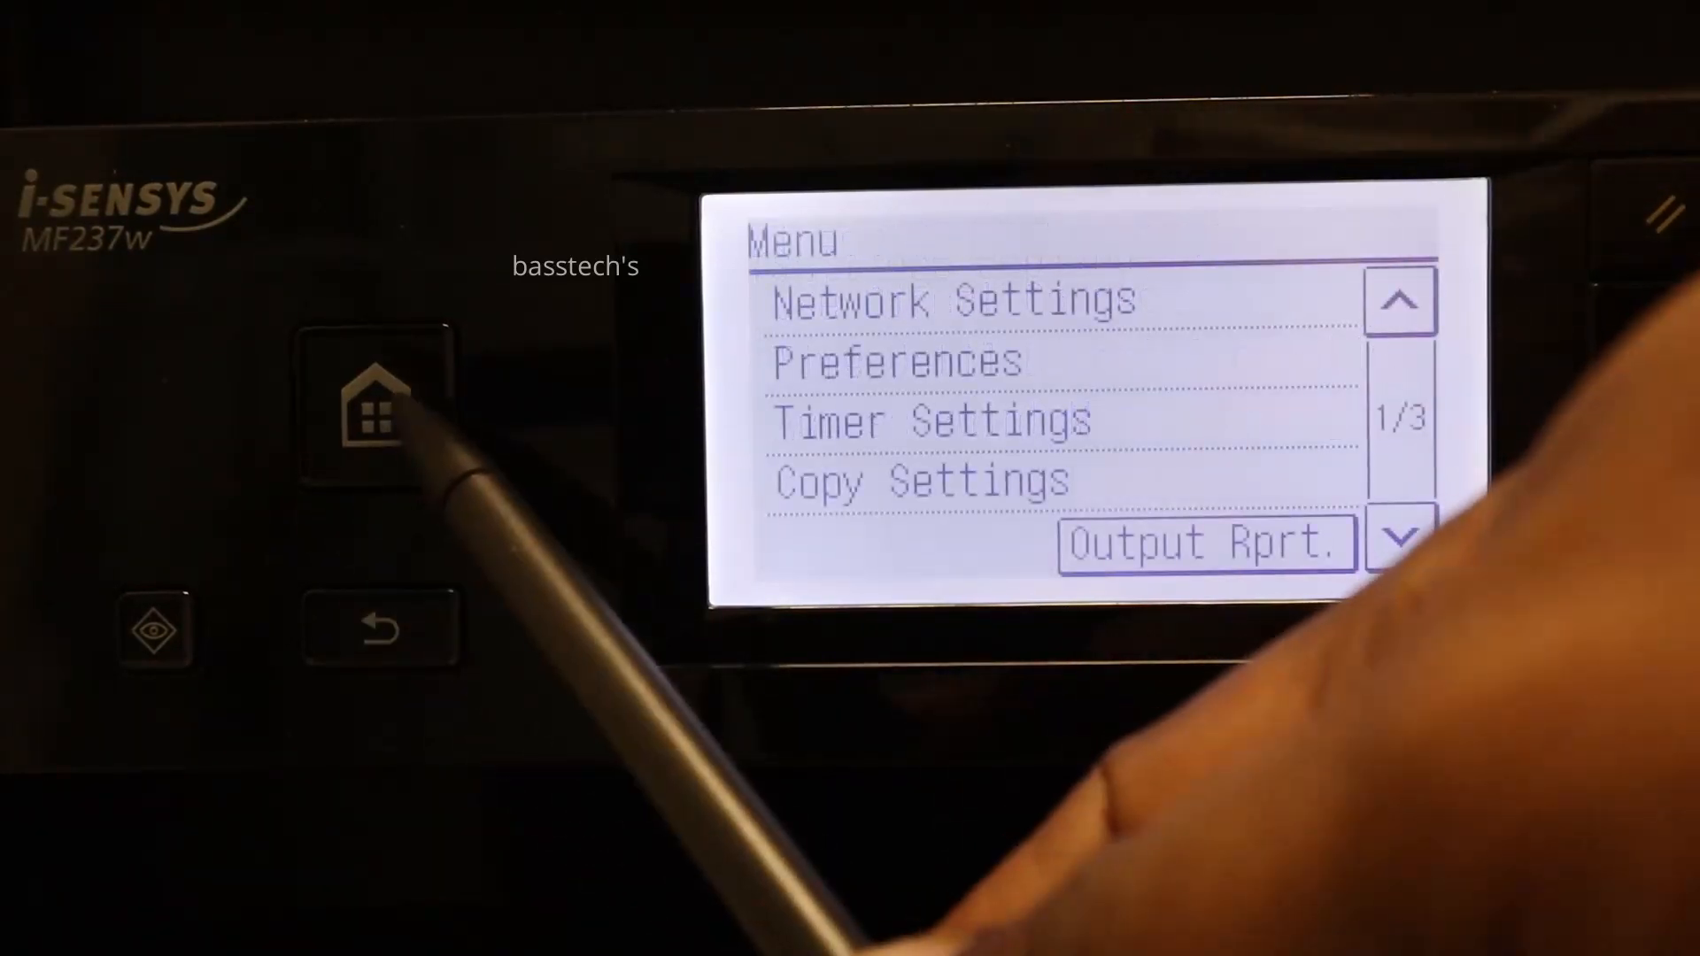
- Start Direct Connection from Home, terminate wireless LAN, and view the SSID and network key
click(376, 406)
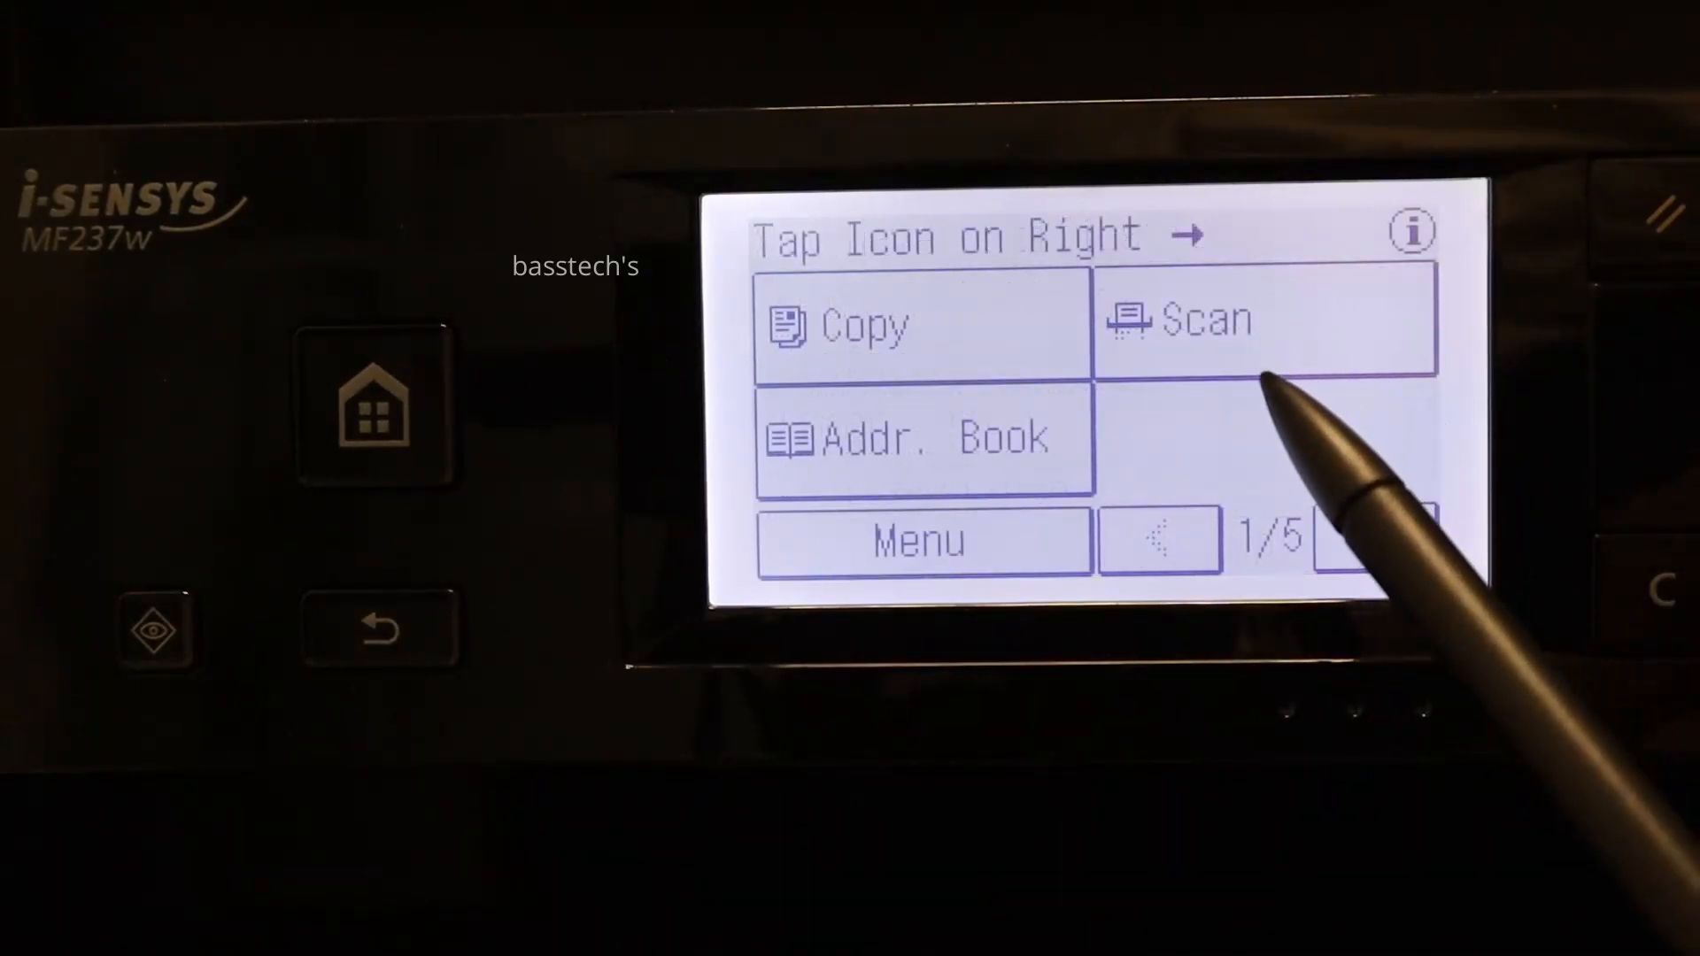
click(1371, 539)
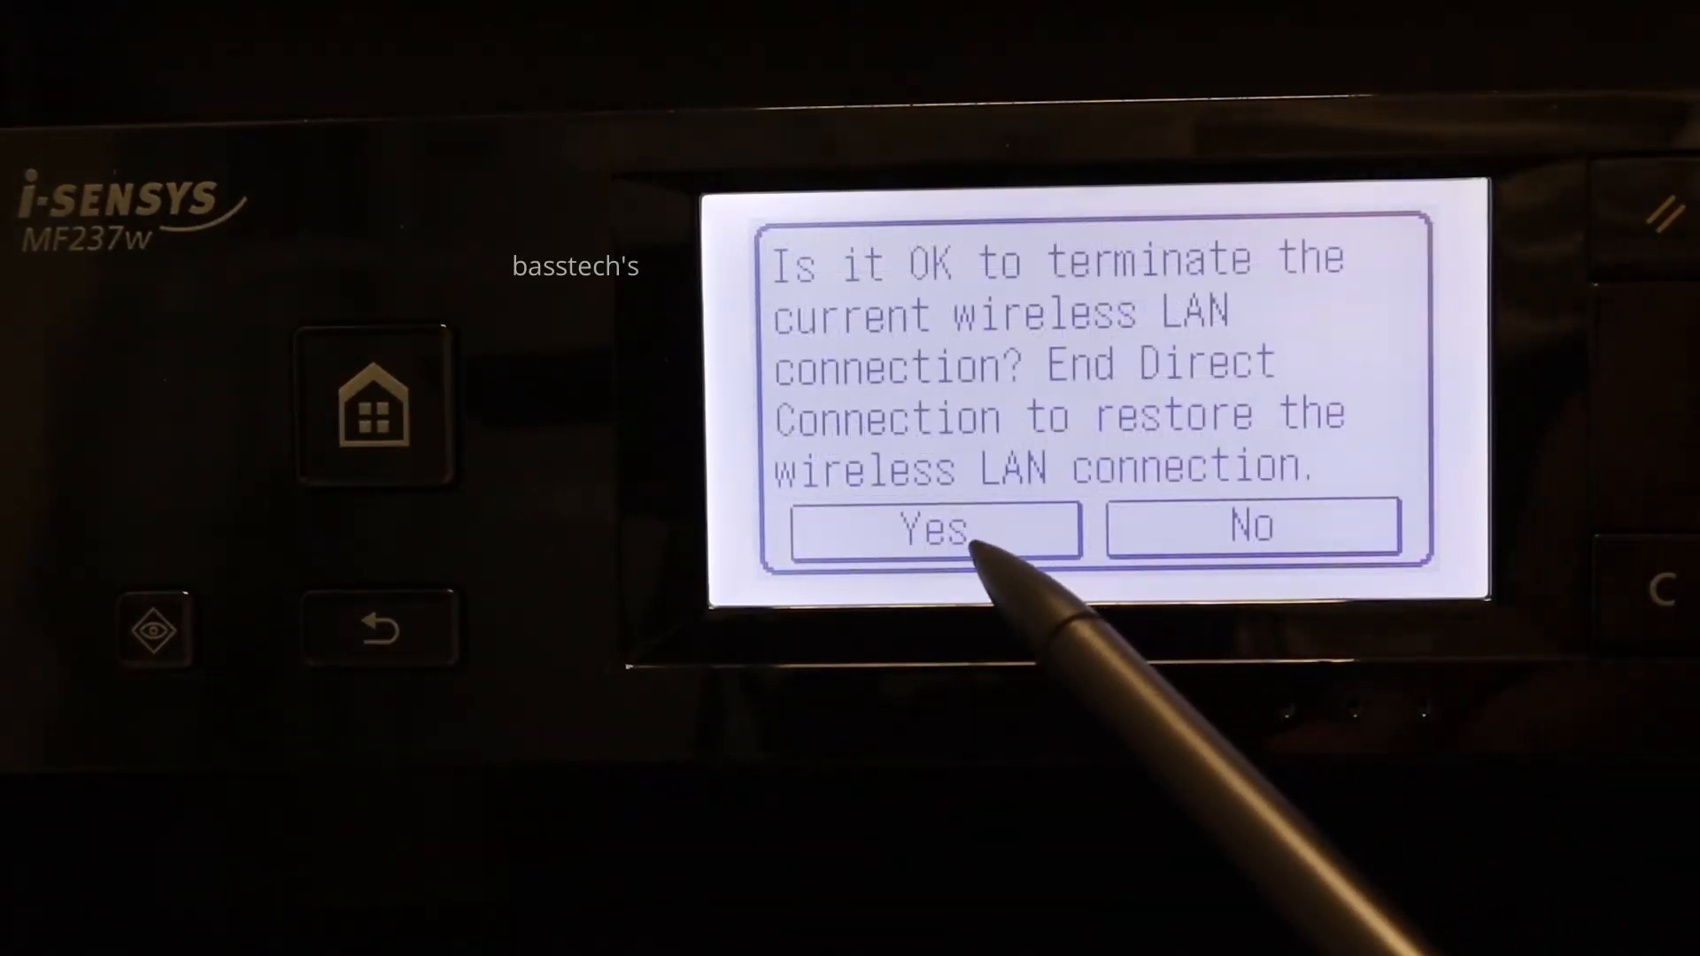
click(931, 529)
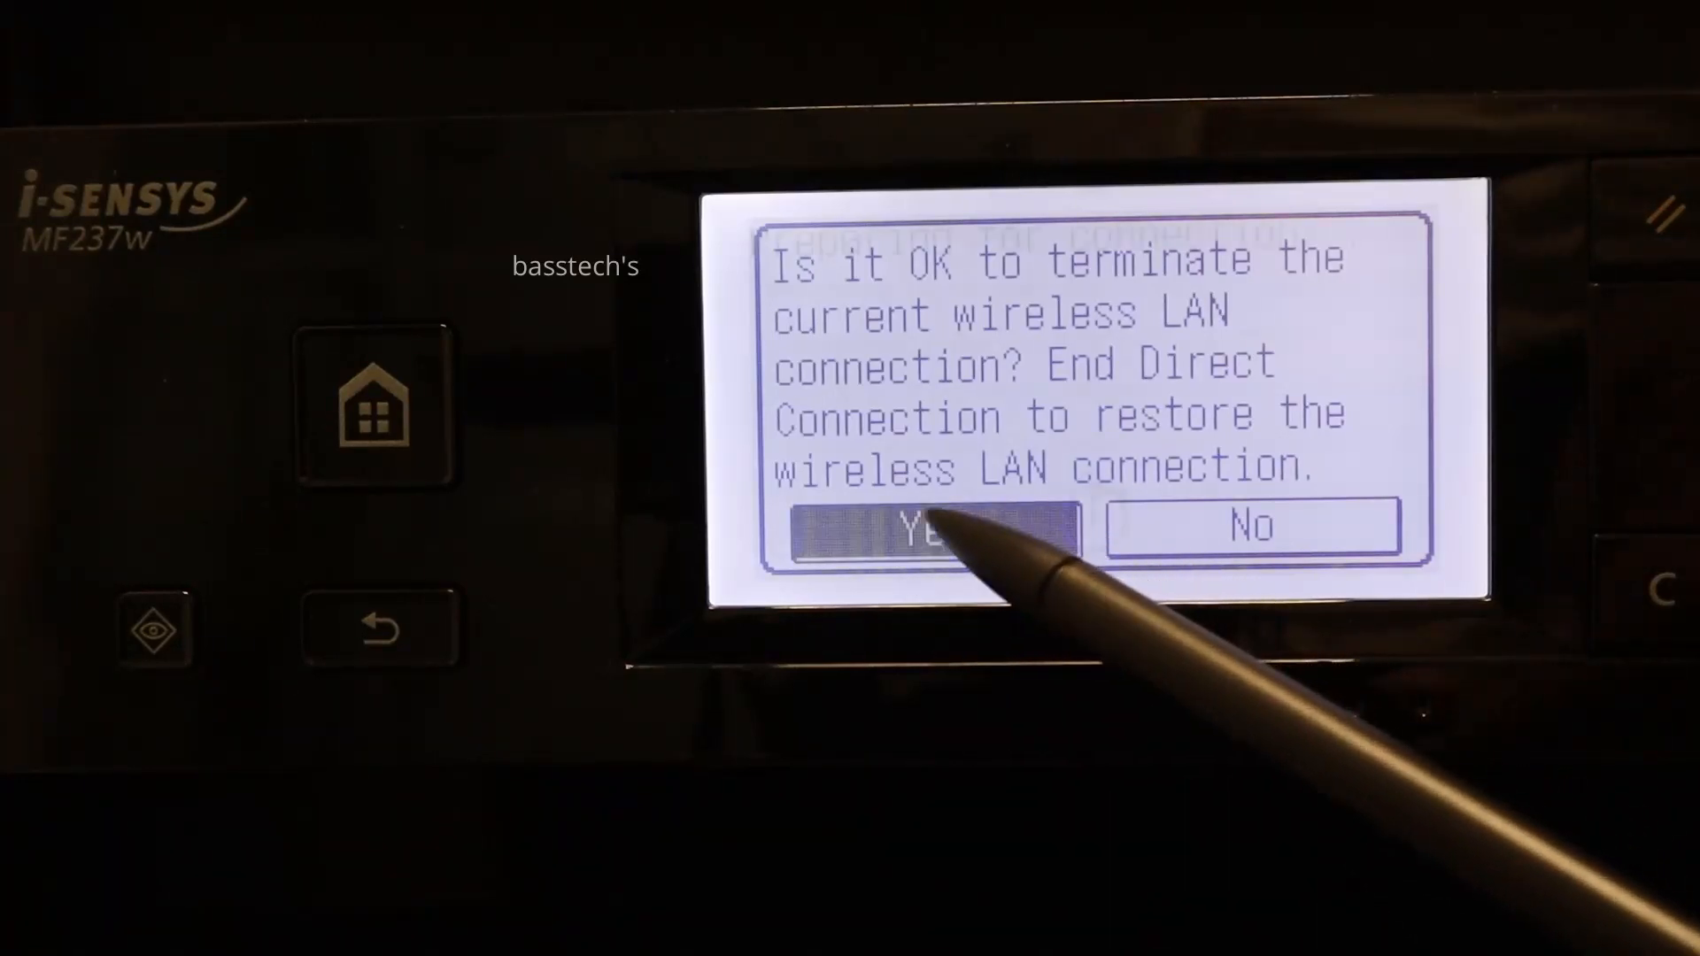
click(925, 528)
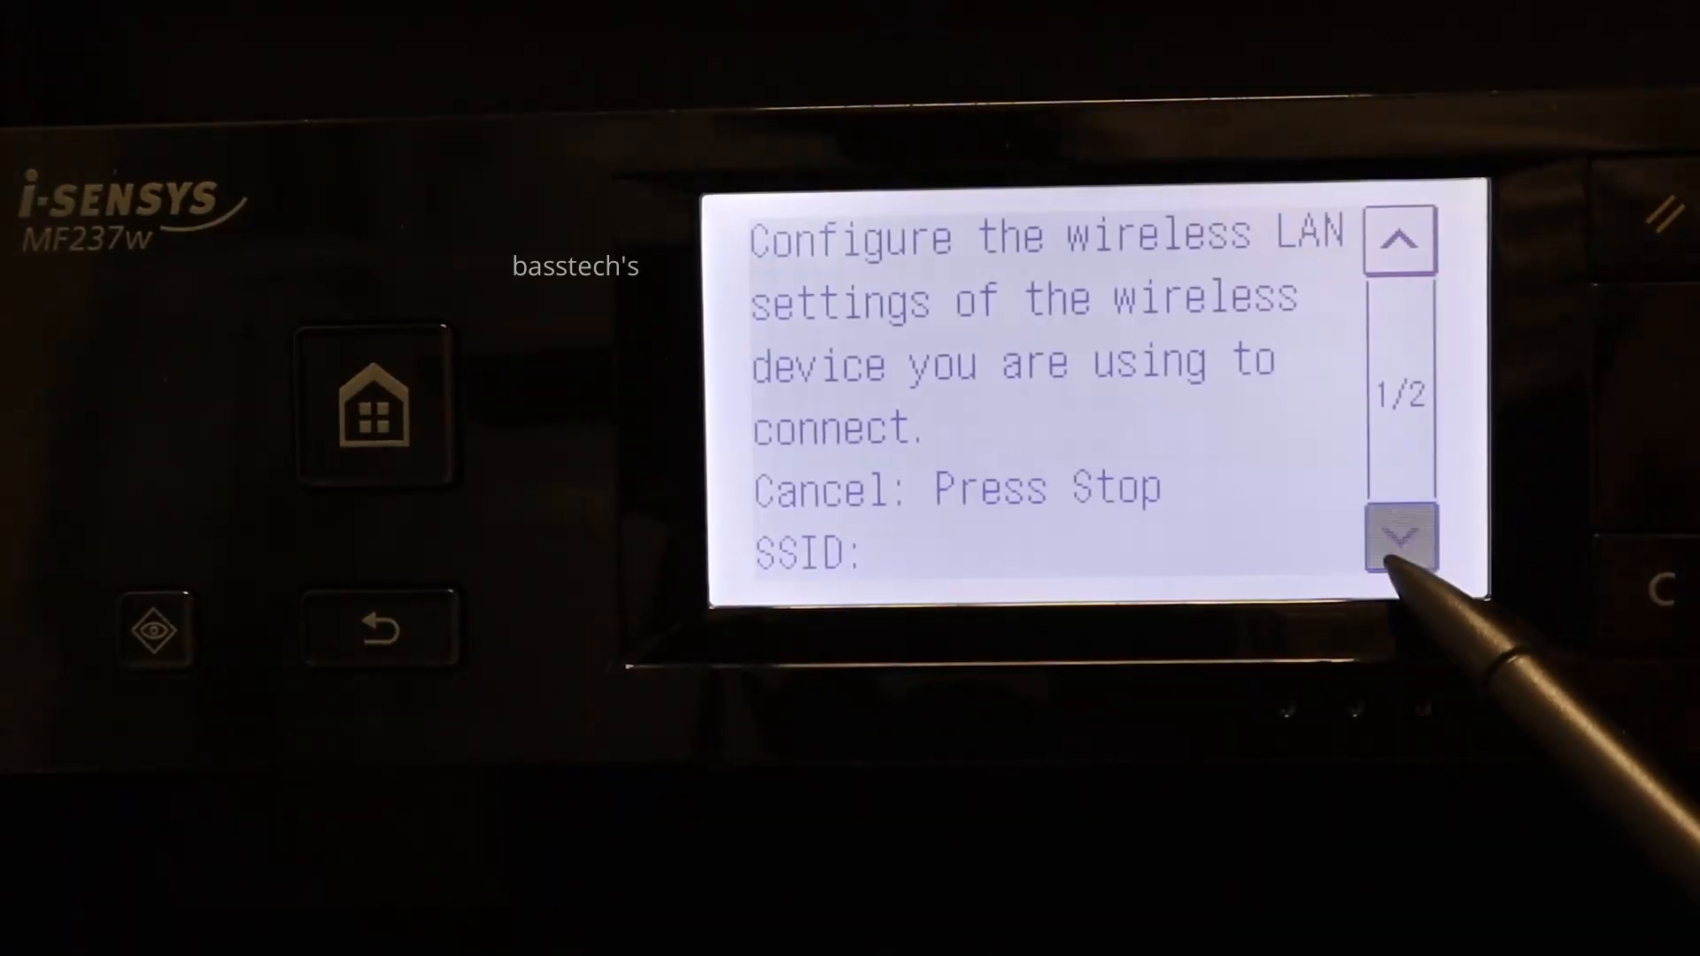
click(1400, 537)
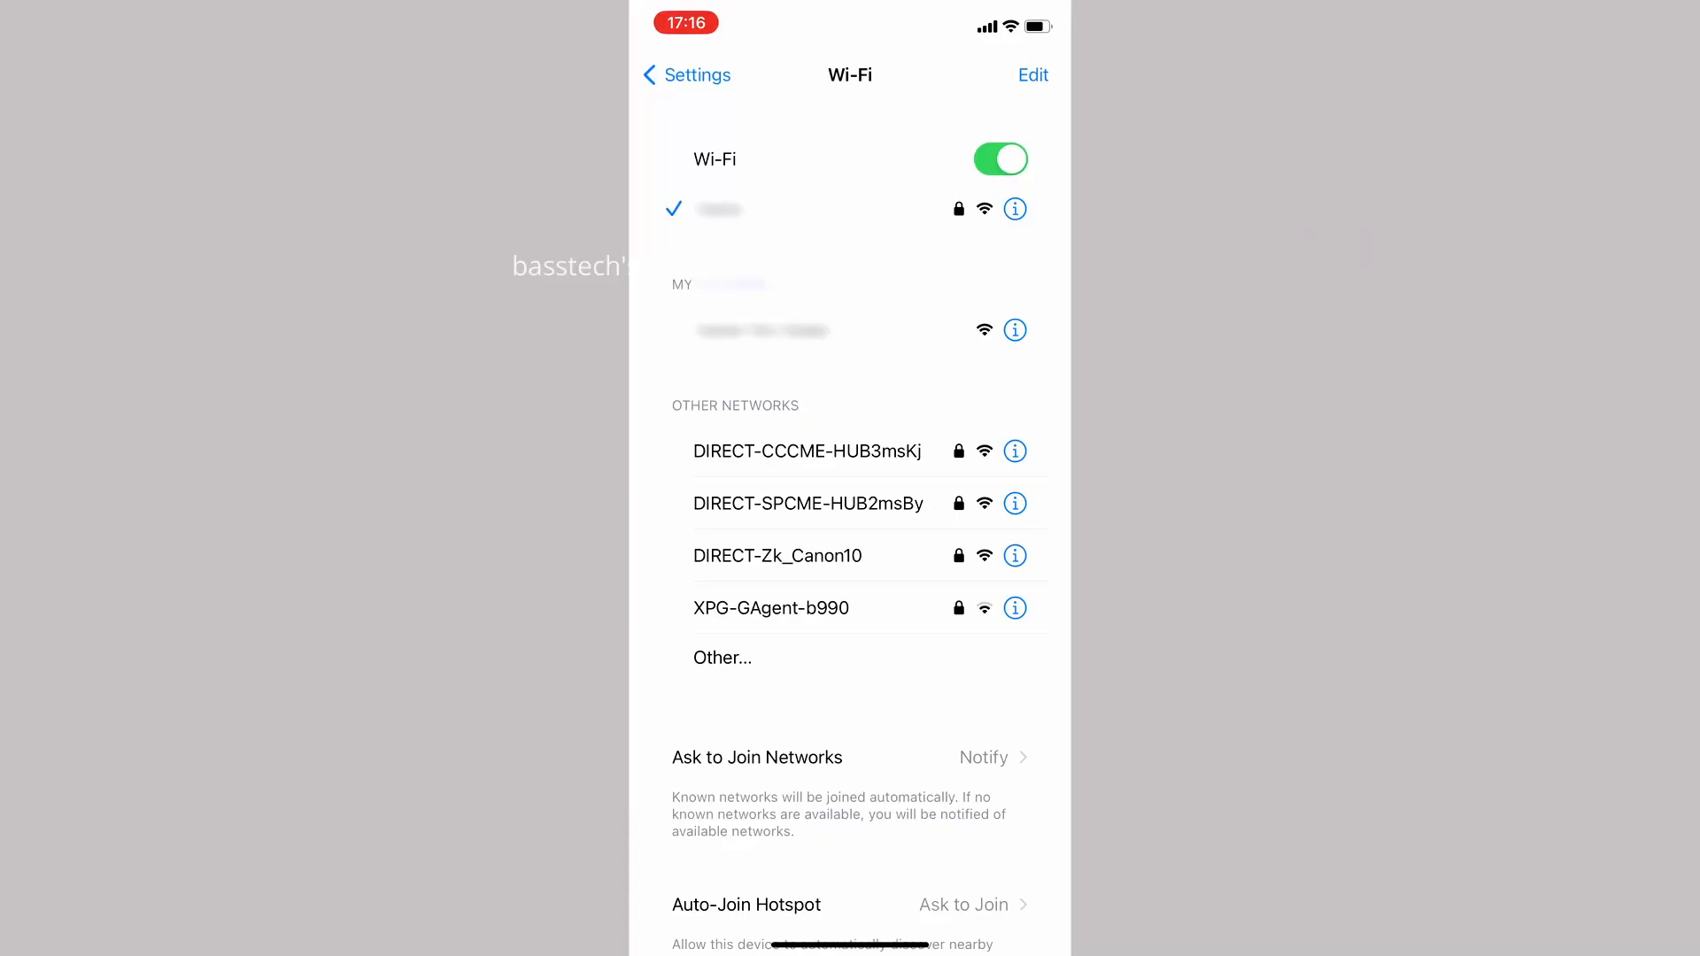
- Join DIRECT-Zk_Canon10 in iOS Wi-Fi settings using the printer's network key
click(776, 556)
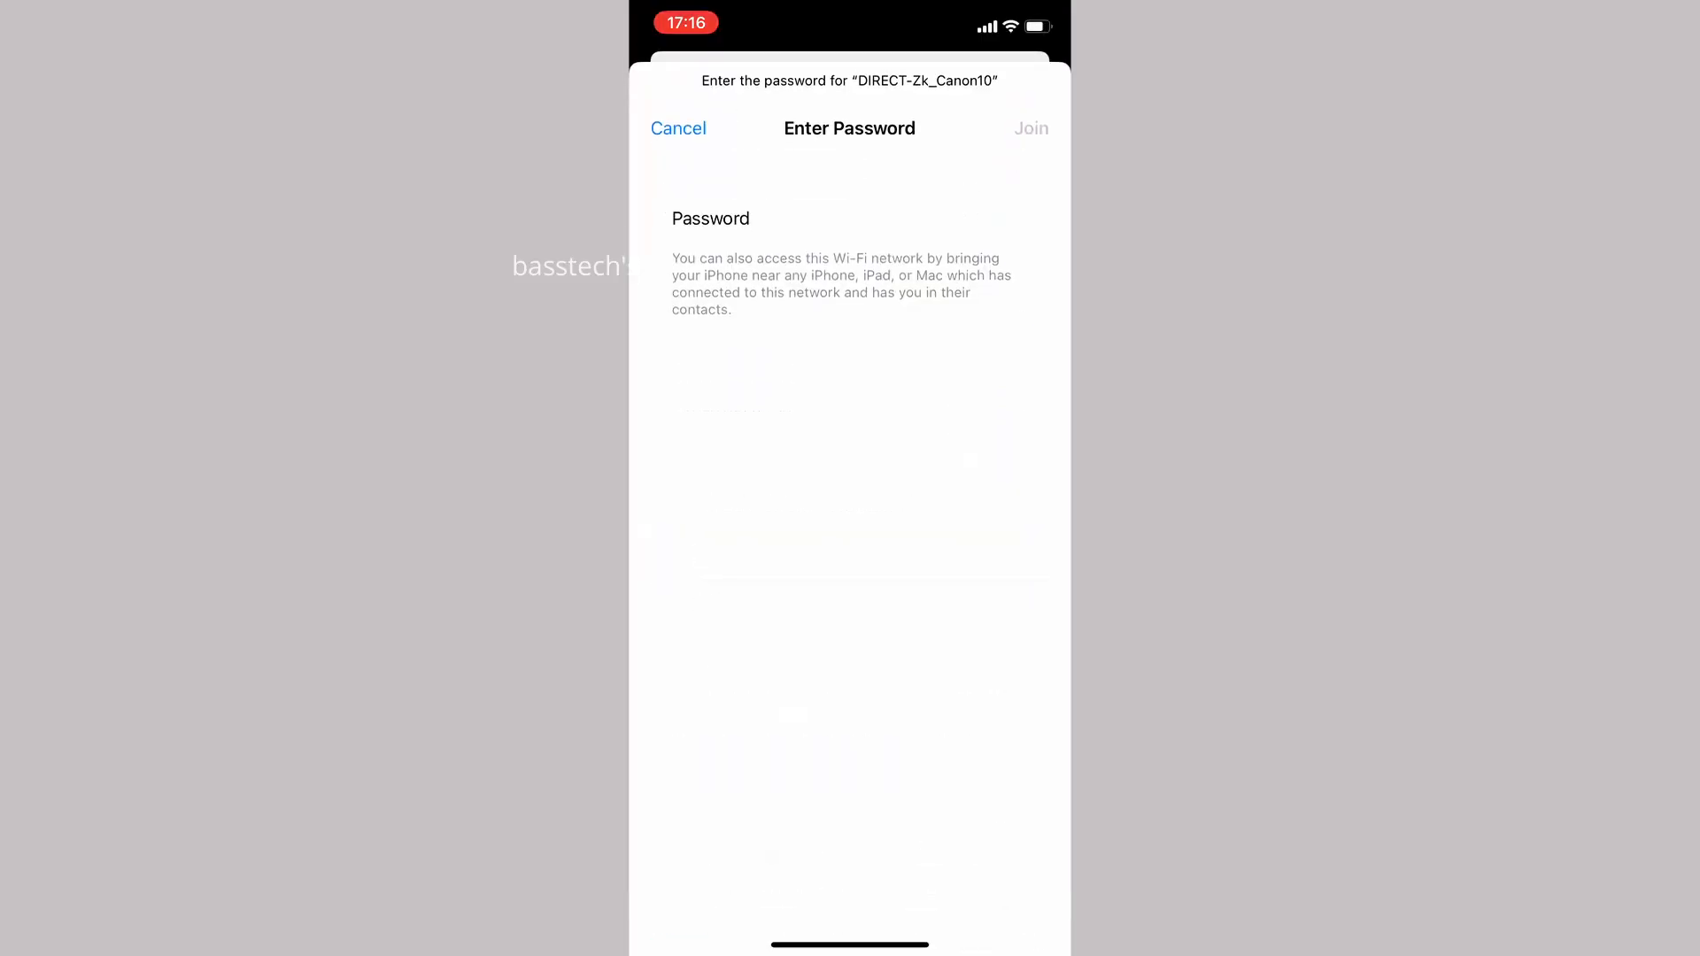
click(677, 127)
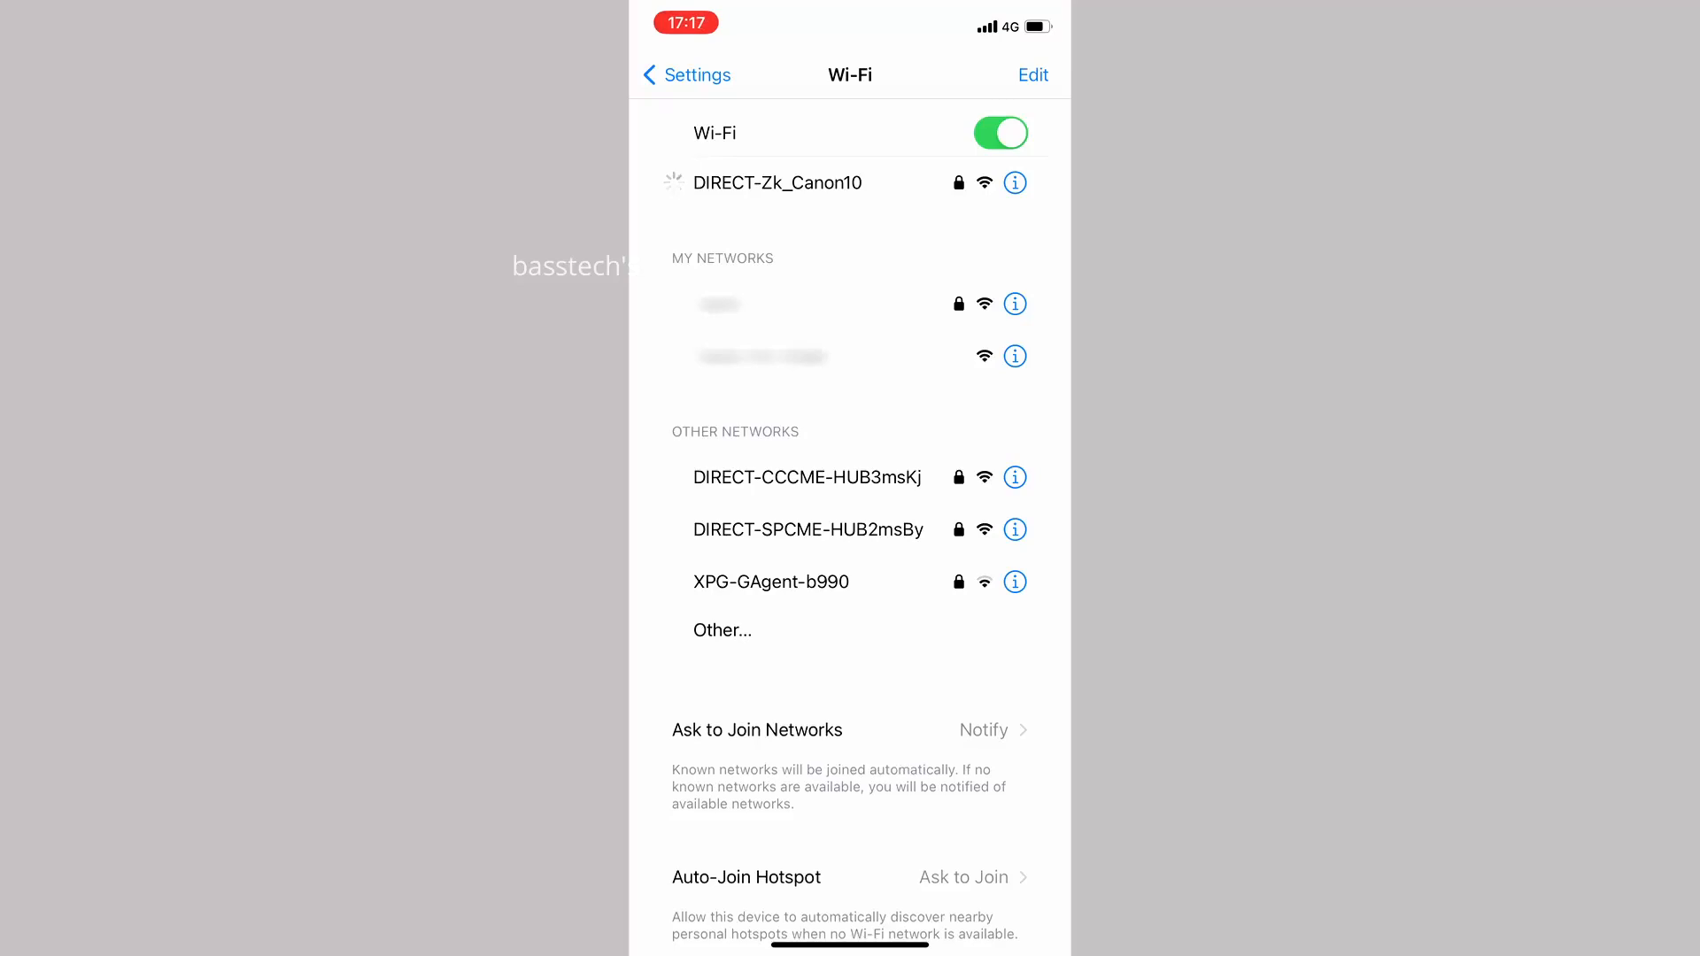
click(805, 182)
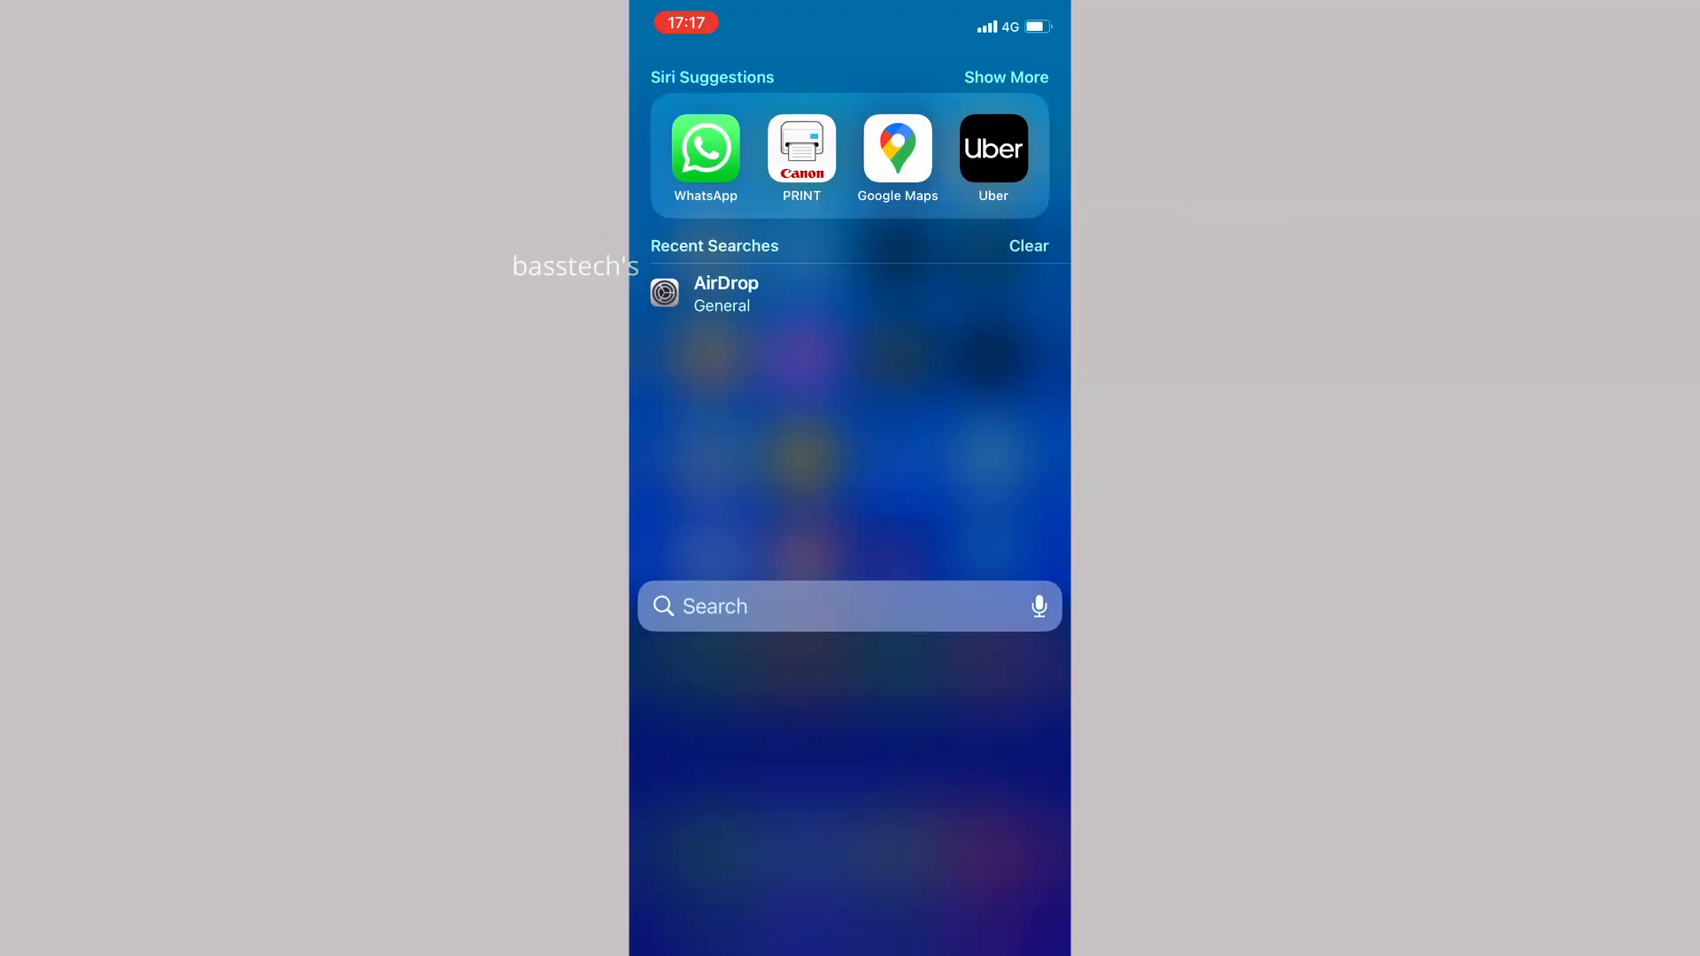
- In Canon PRINT, use Add/Switch > Register Printer and select MF230 Series
click(801, 149)
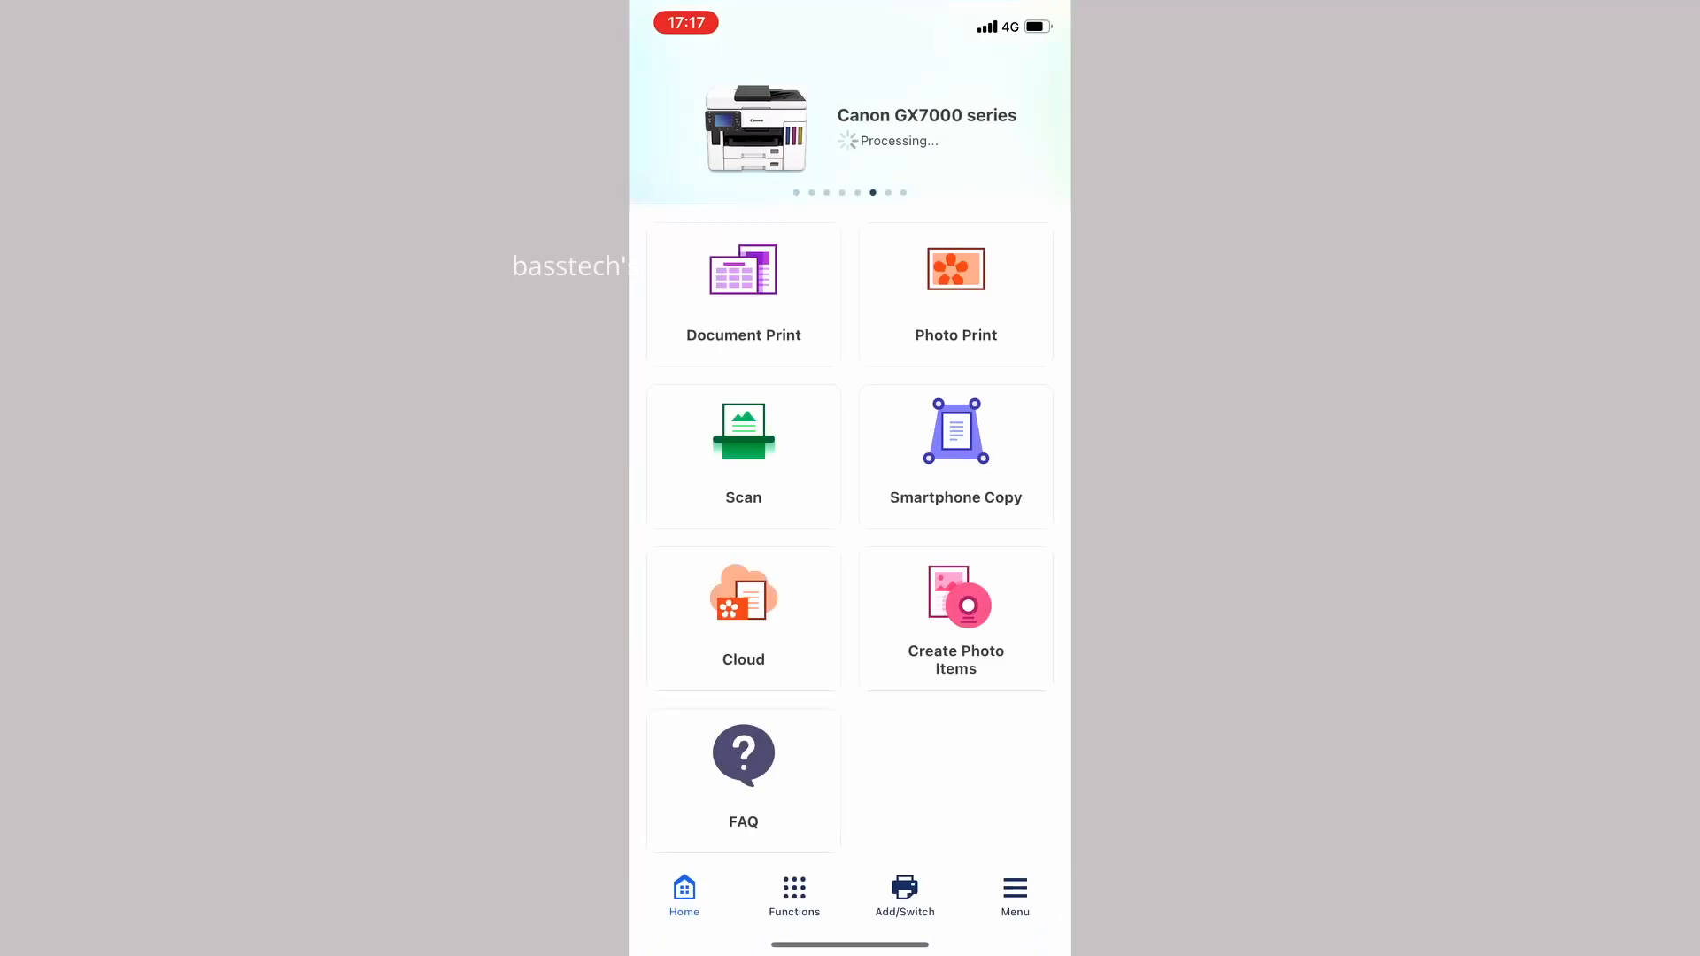
click(903, 895)
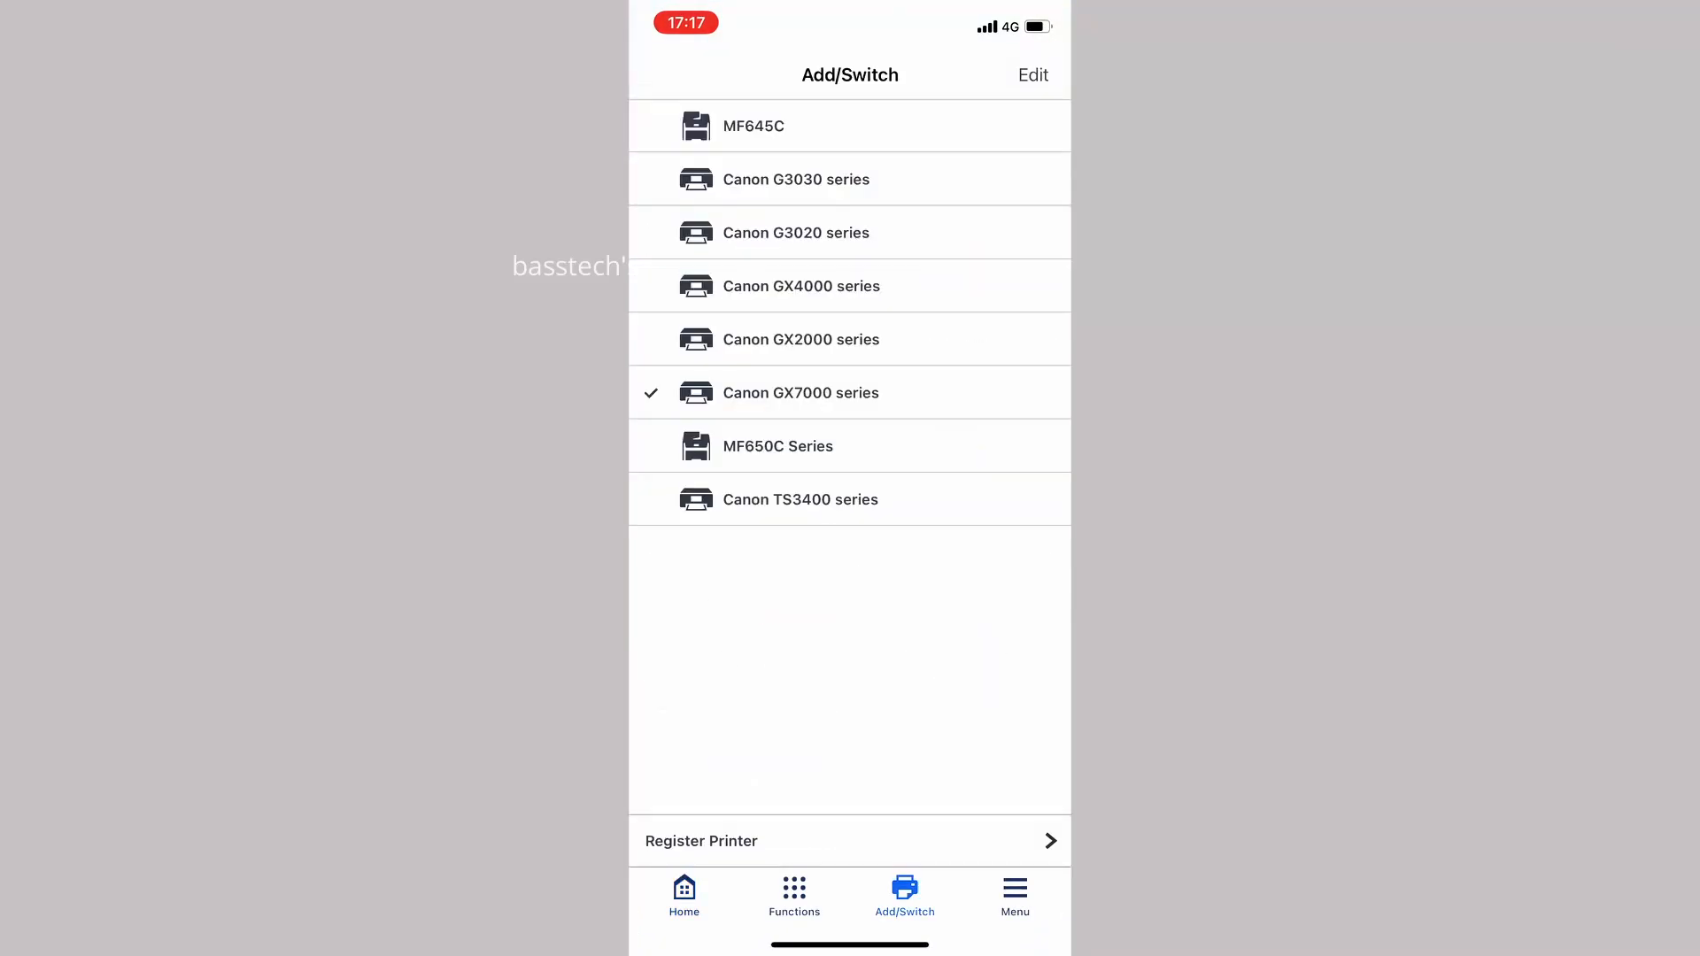
click(849, 840)
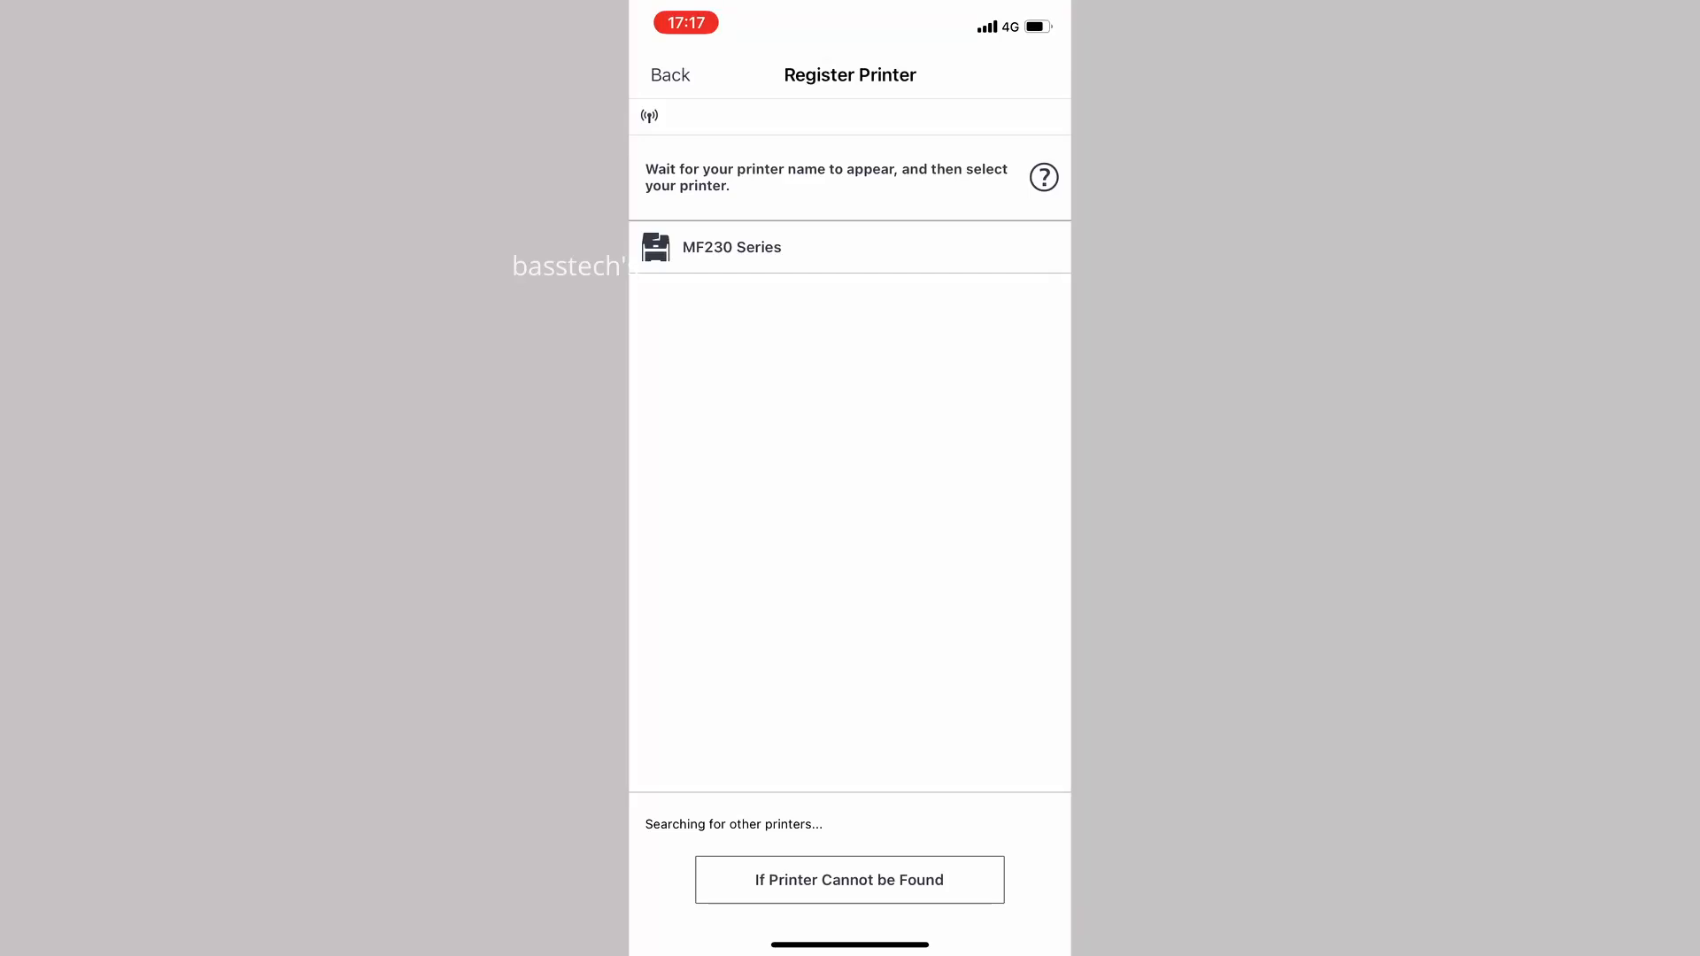
click(849, 247)
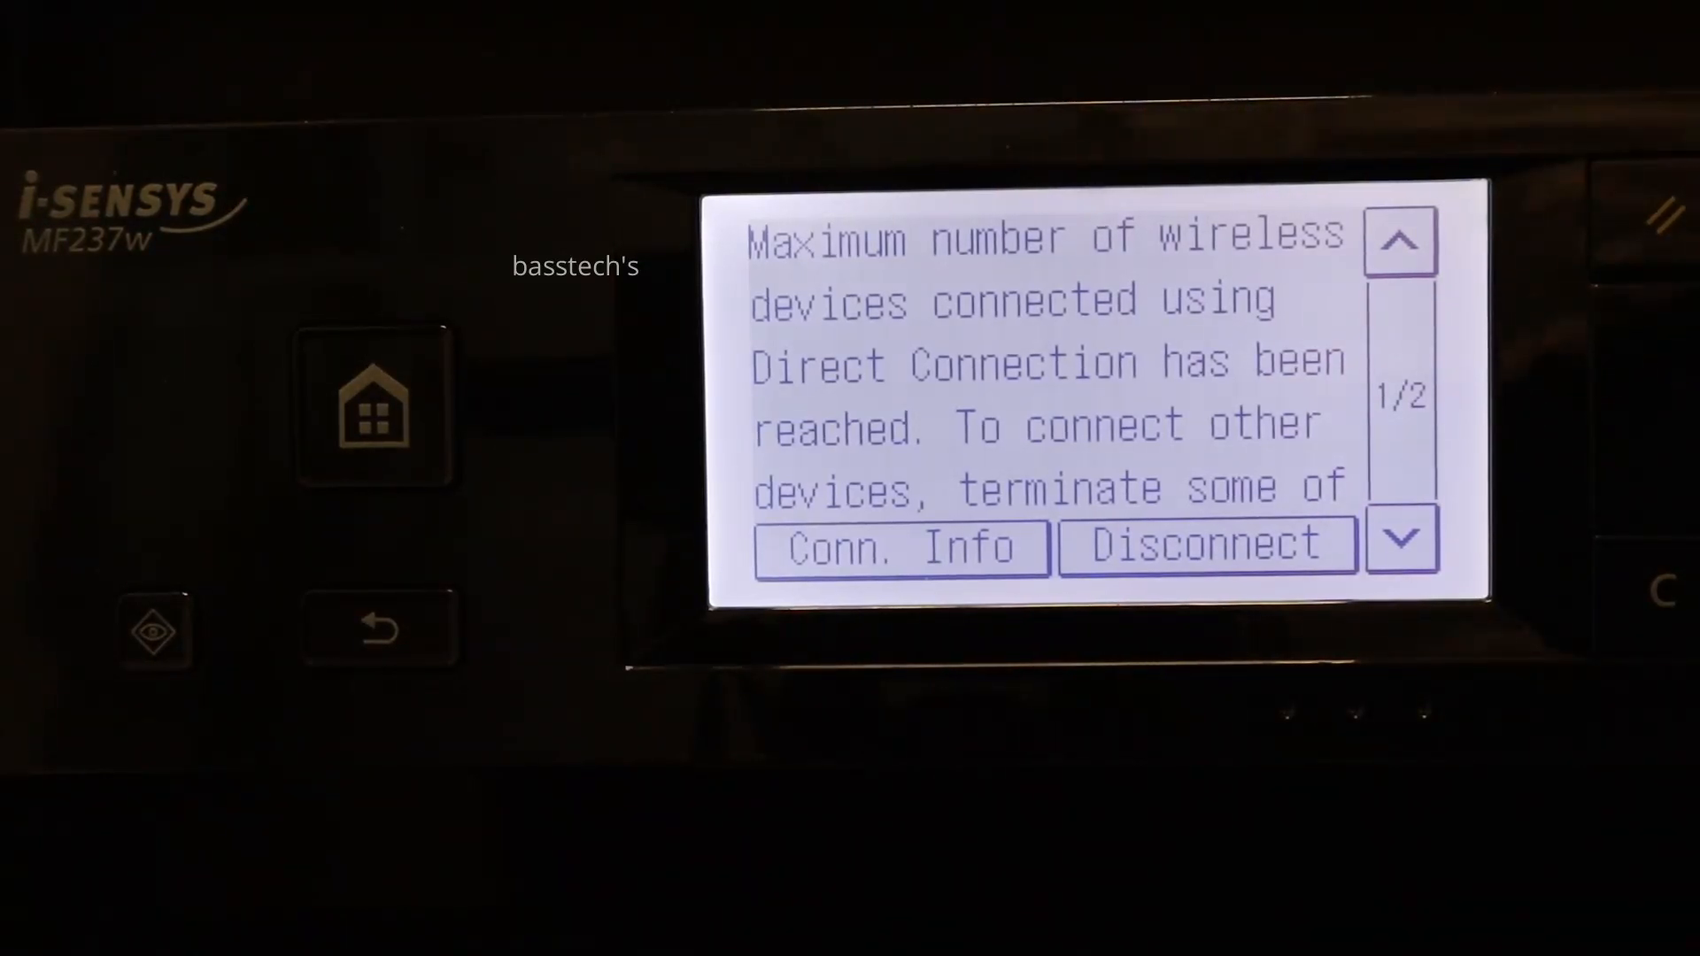
- Disconnect the phone from the printer's connection message and confirm with Yes
click(1400, 539)
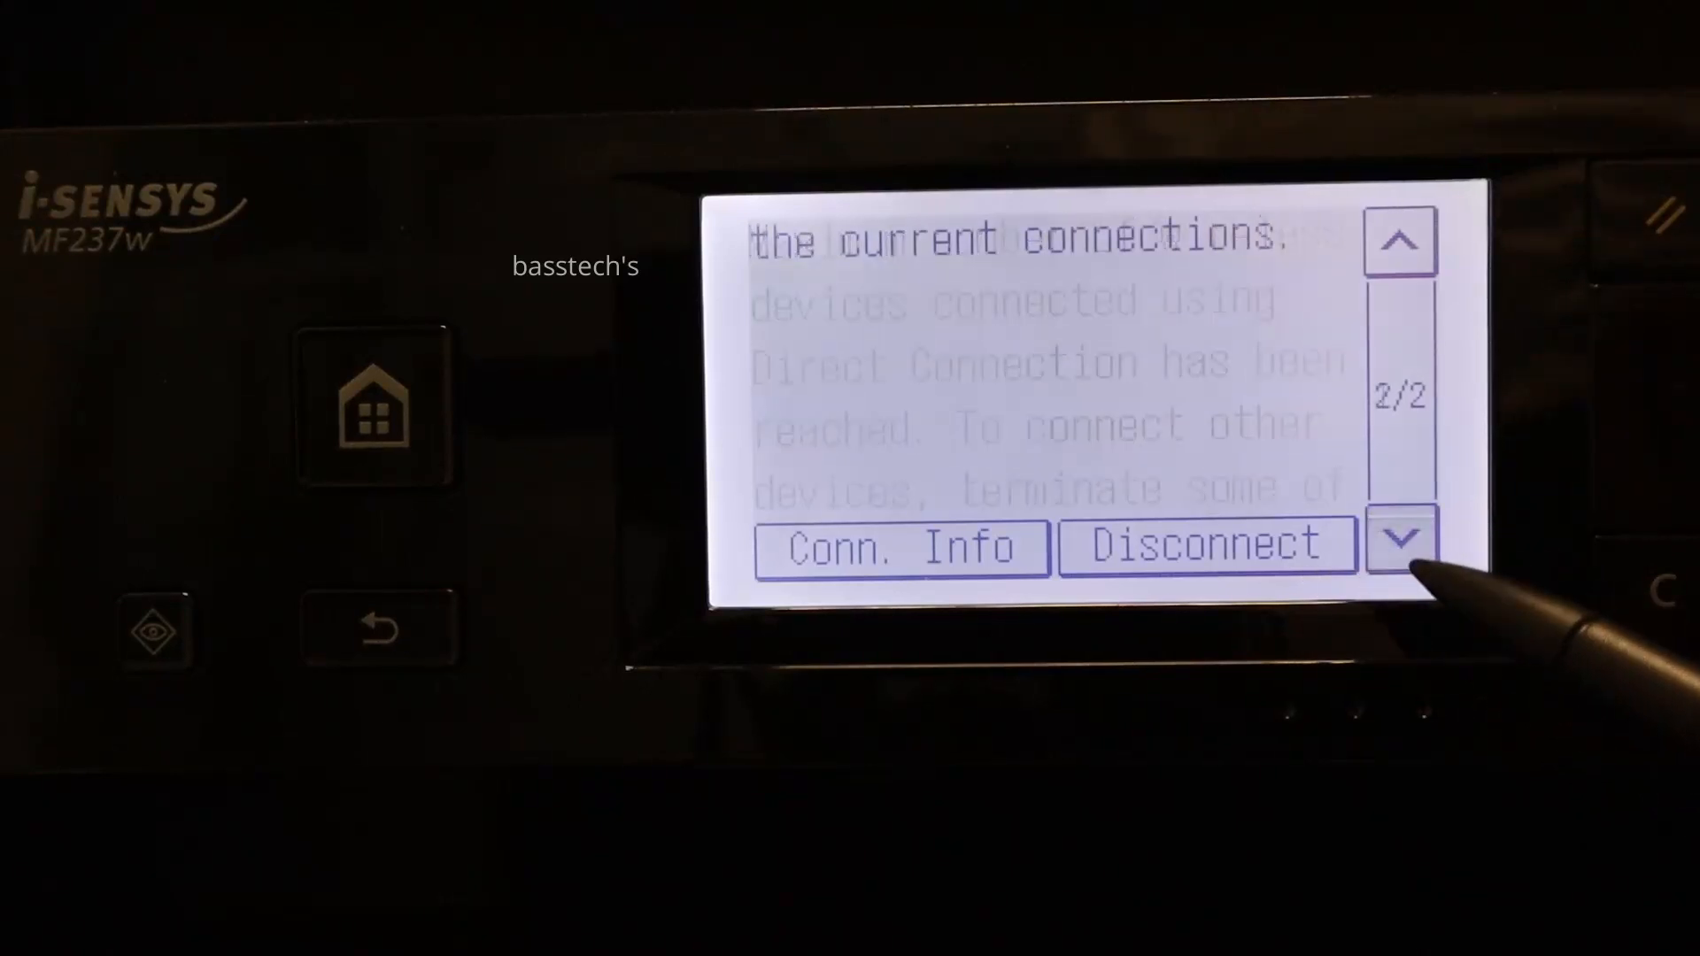
click(1207, 545)
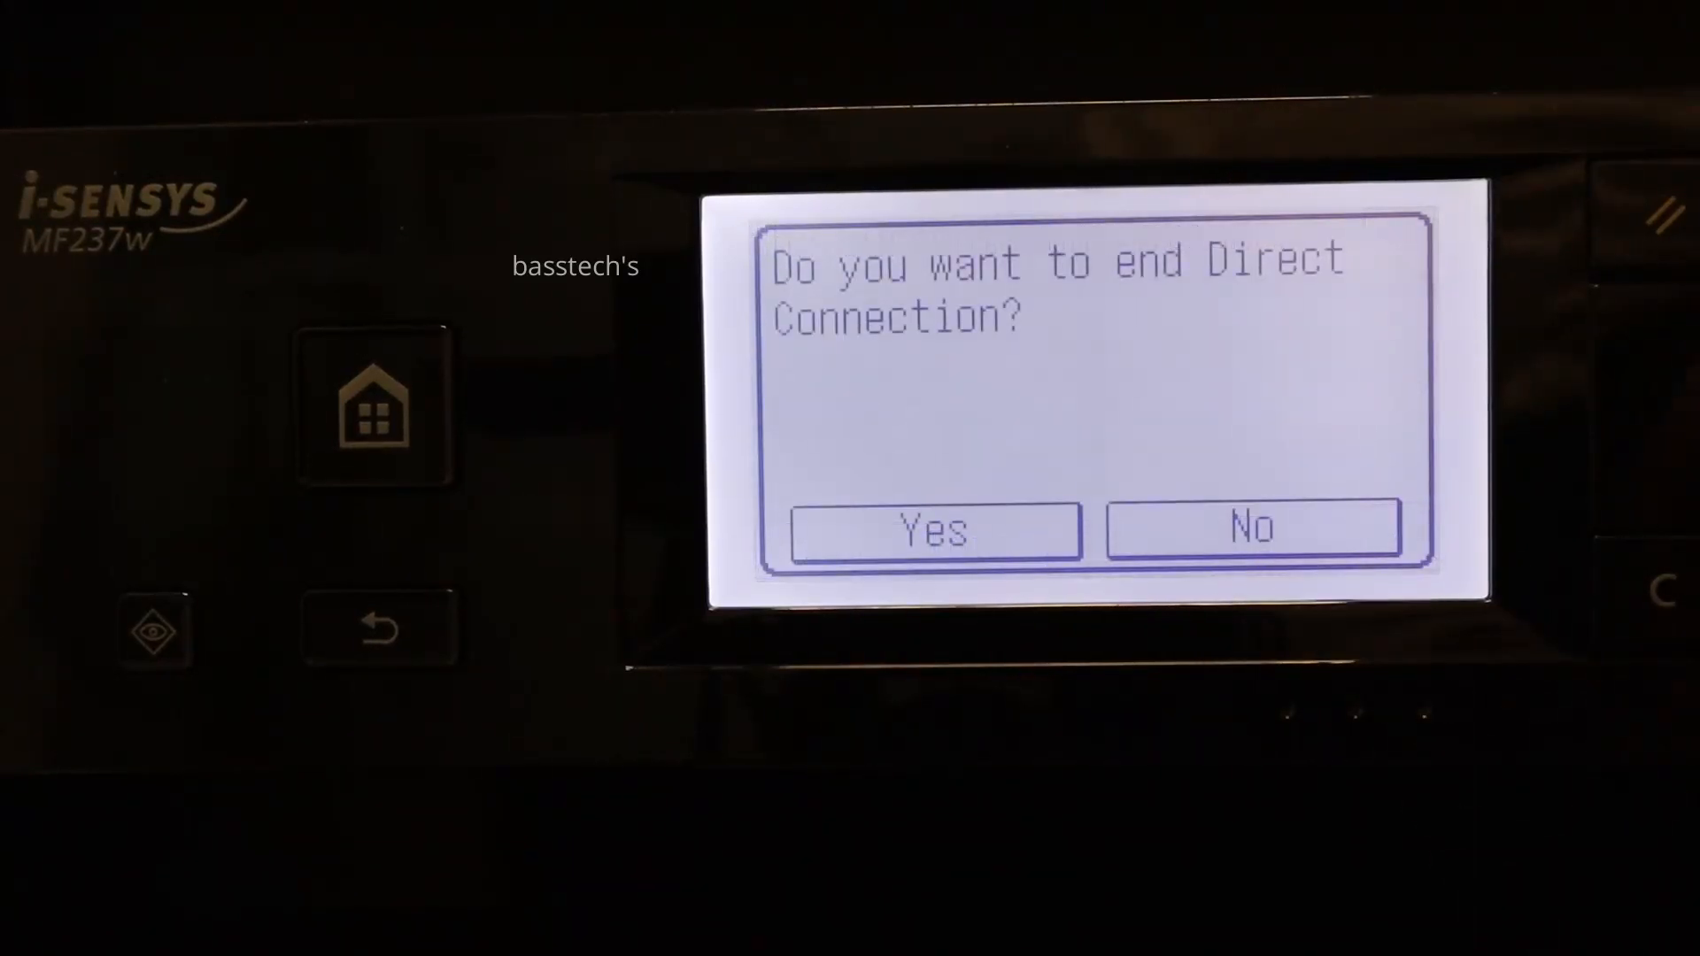
click(932, 530)
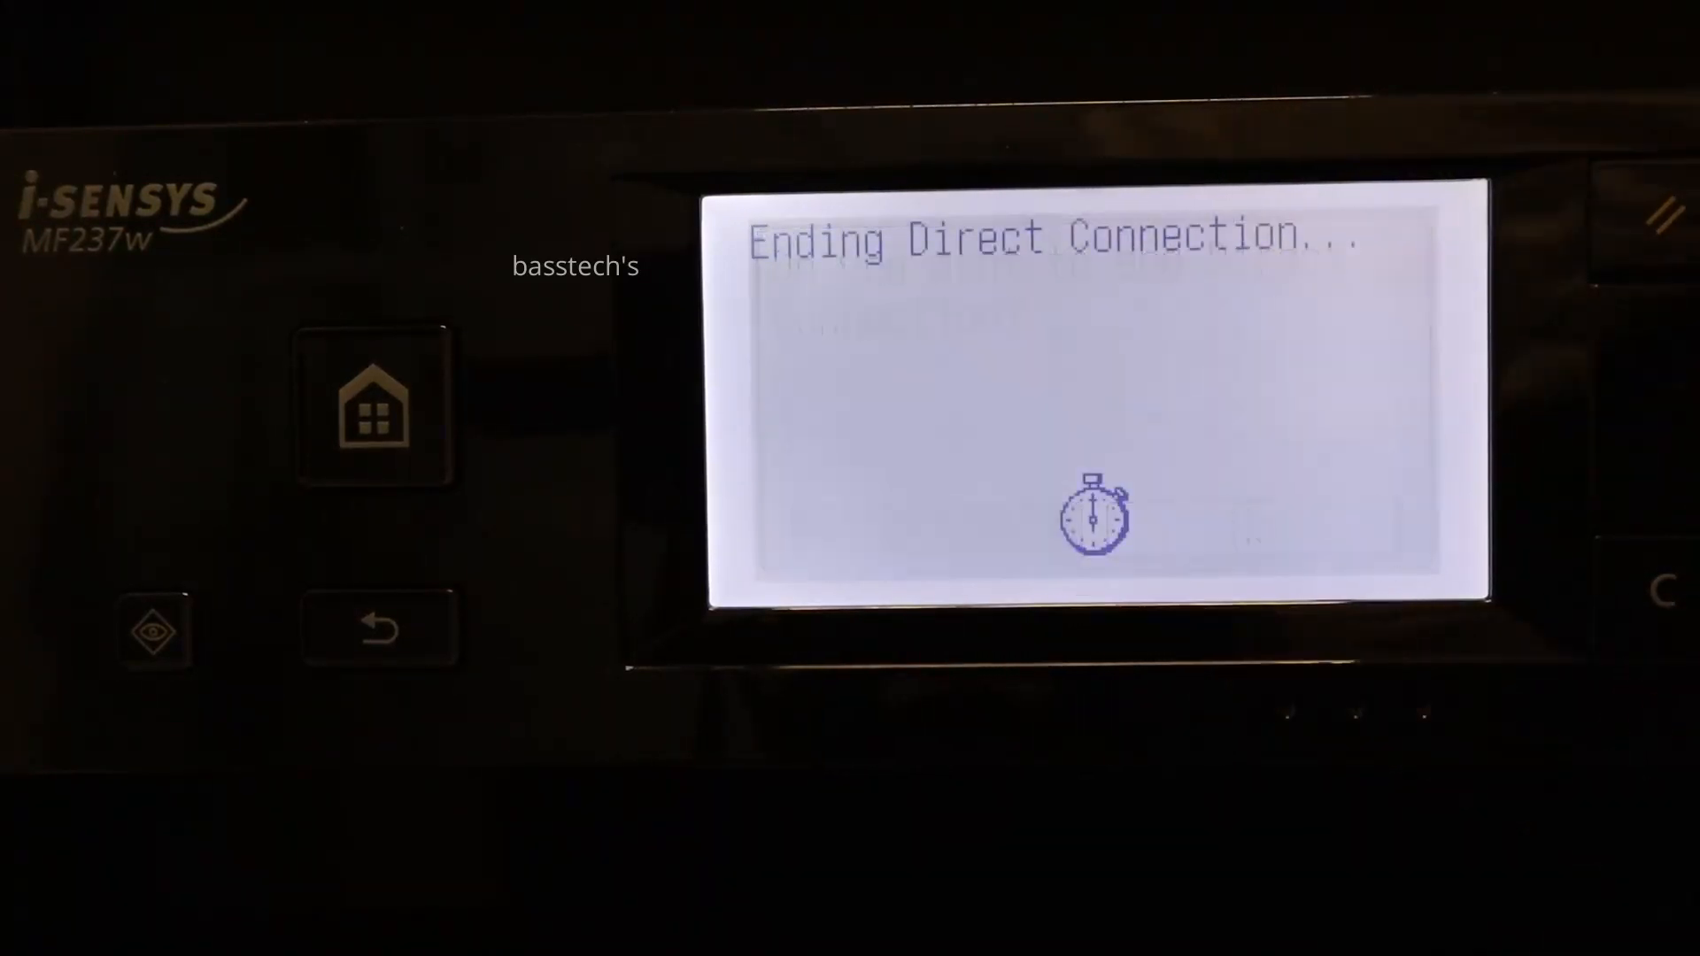